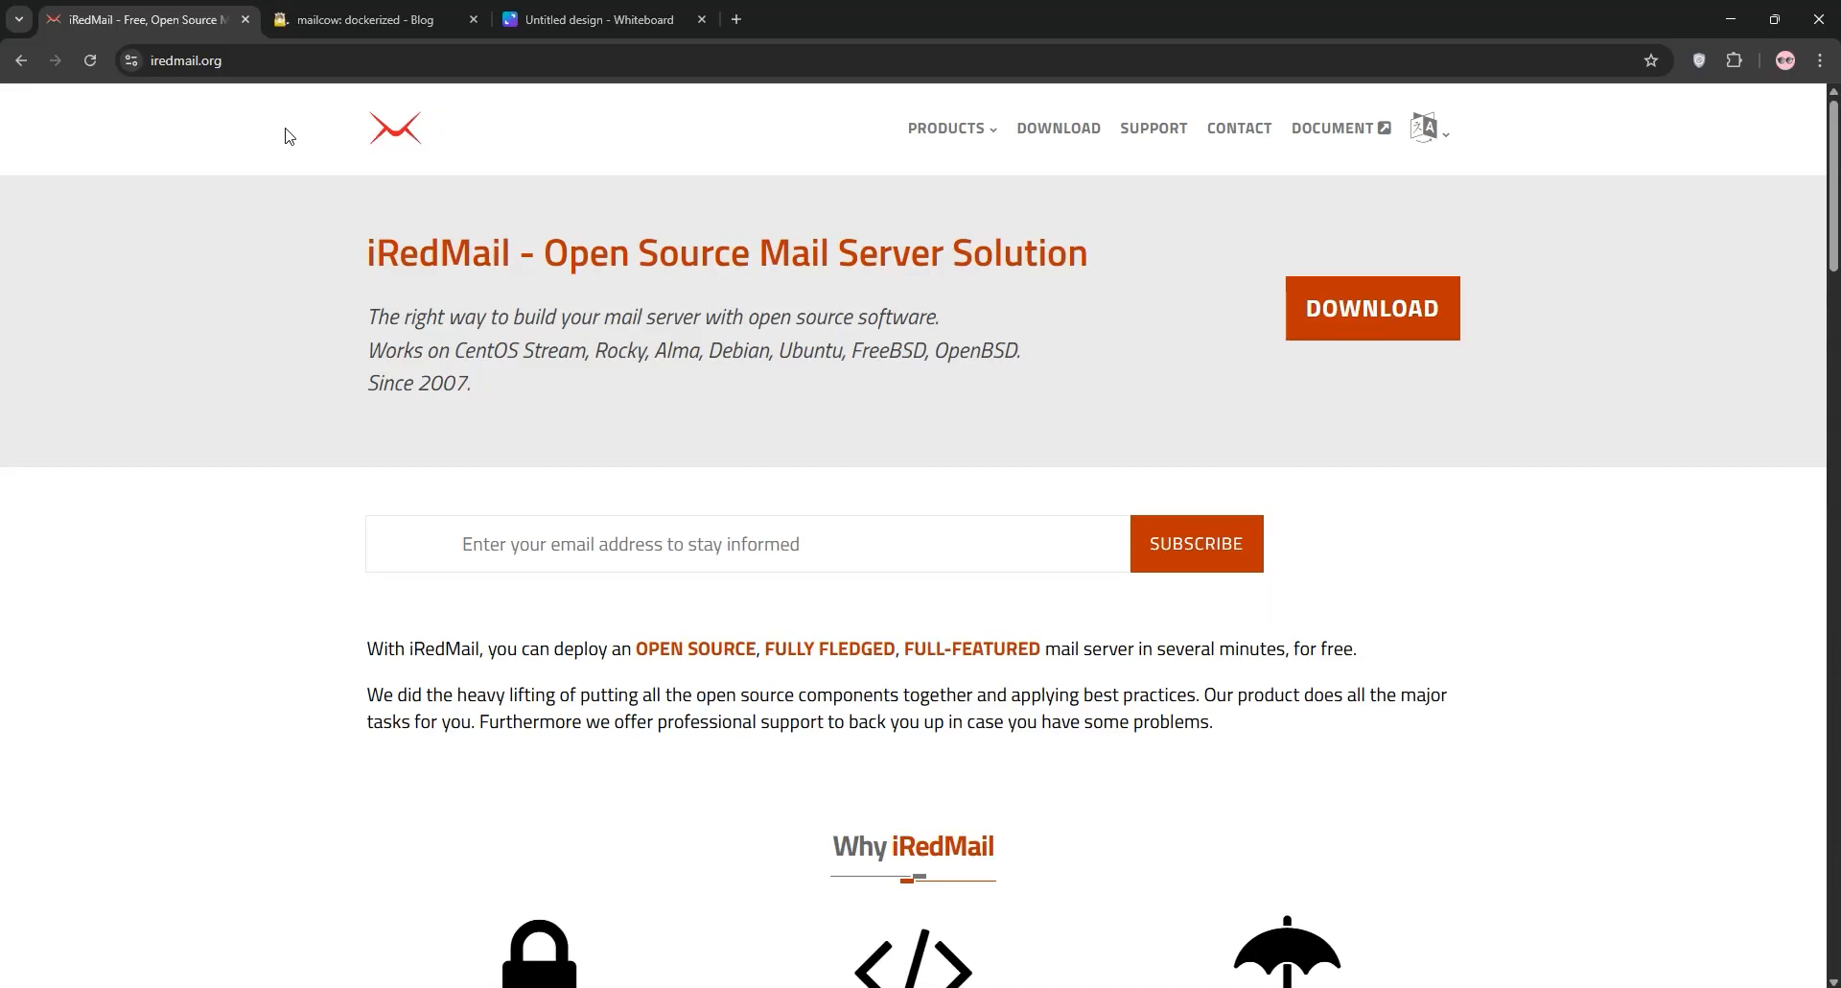
- Scroll down through the currently open web page
{"action": "scroll", "scroll_direction": "down", "scroll_amount": 3}
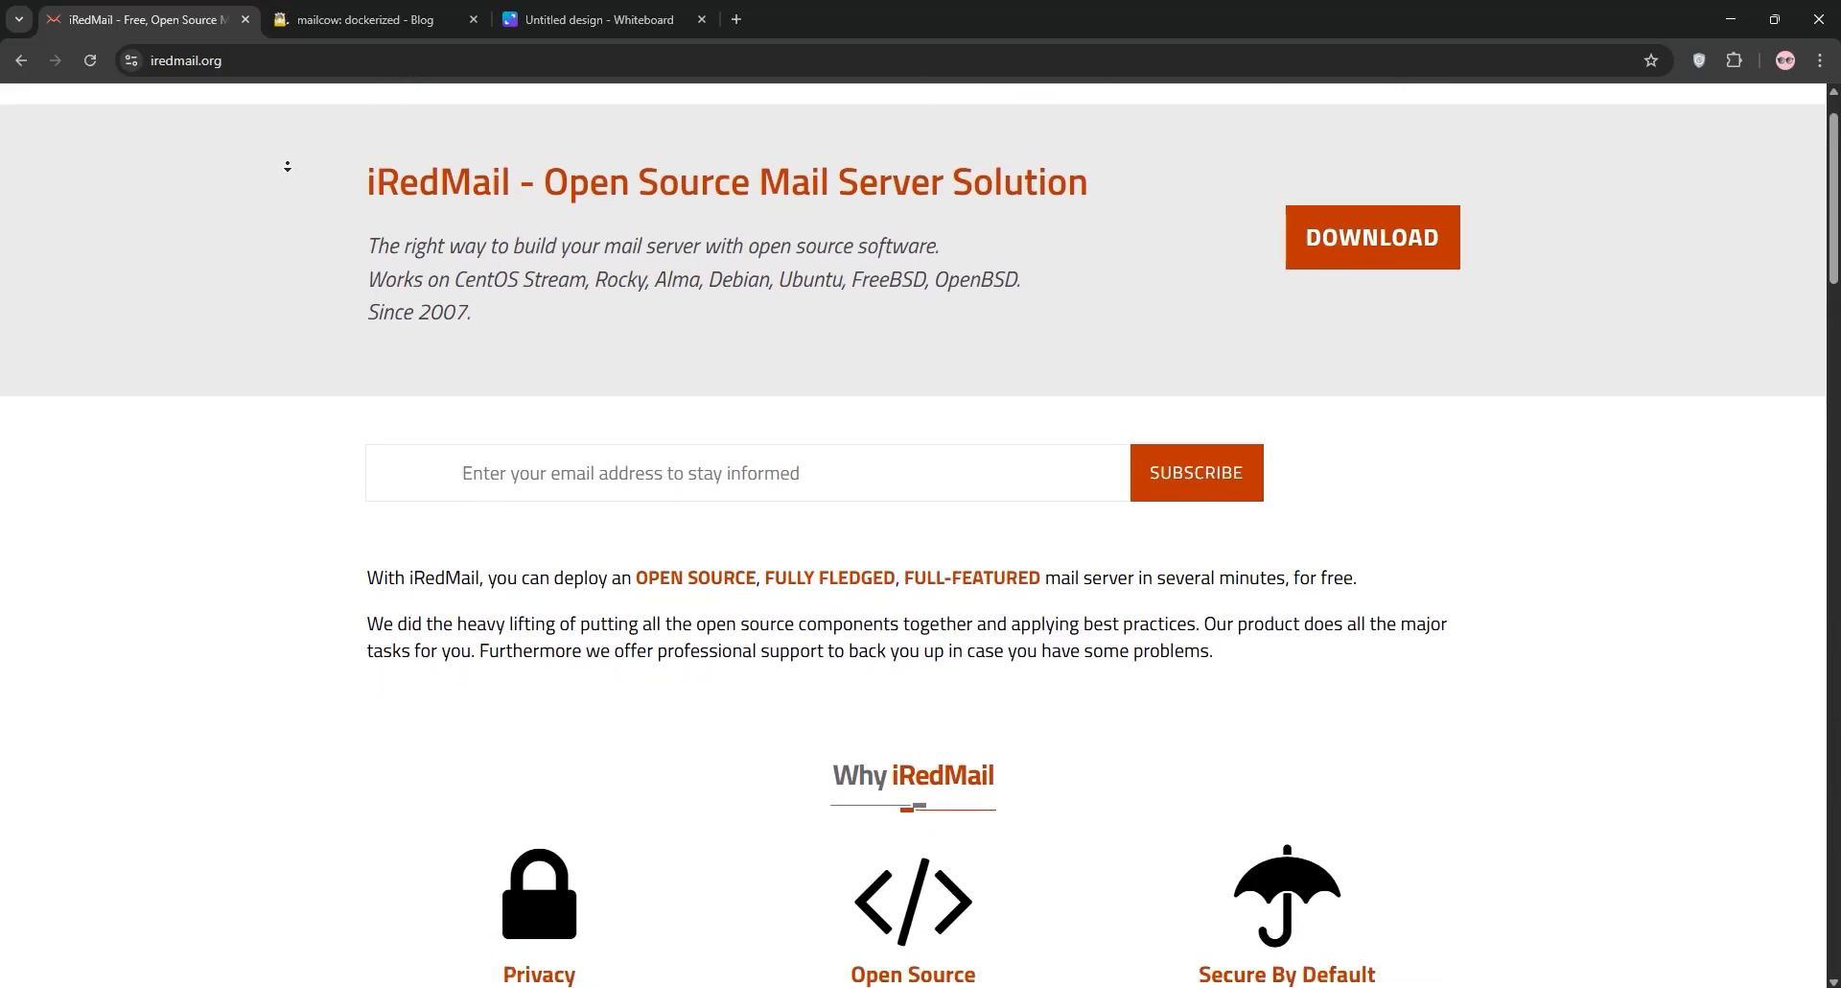
{"action": "scroll", "scroll_direction": "down", "scroll_amount": 3}
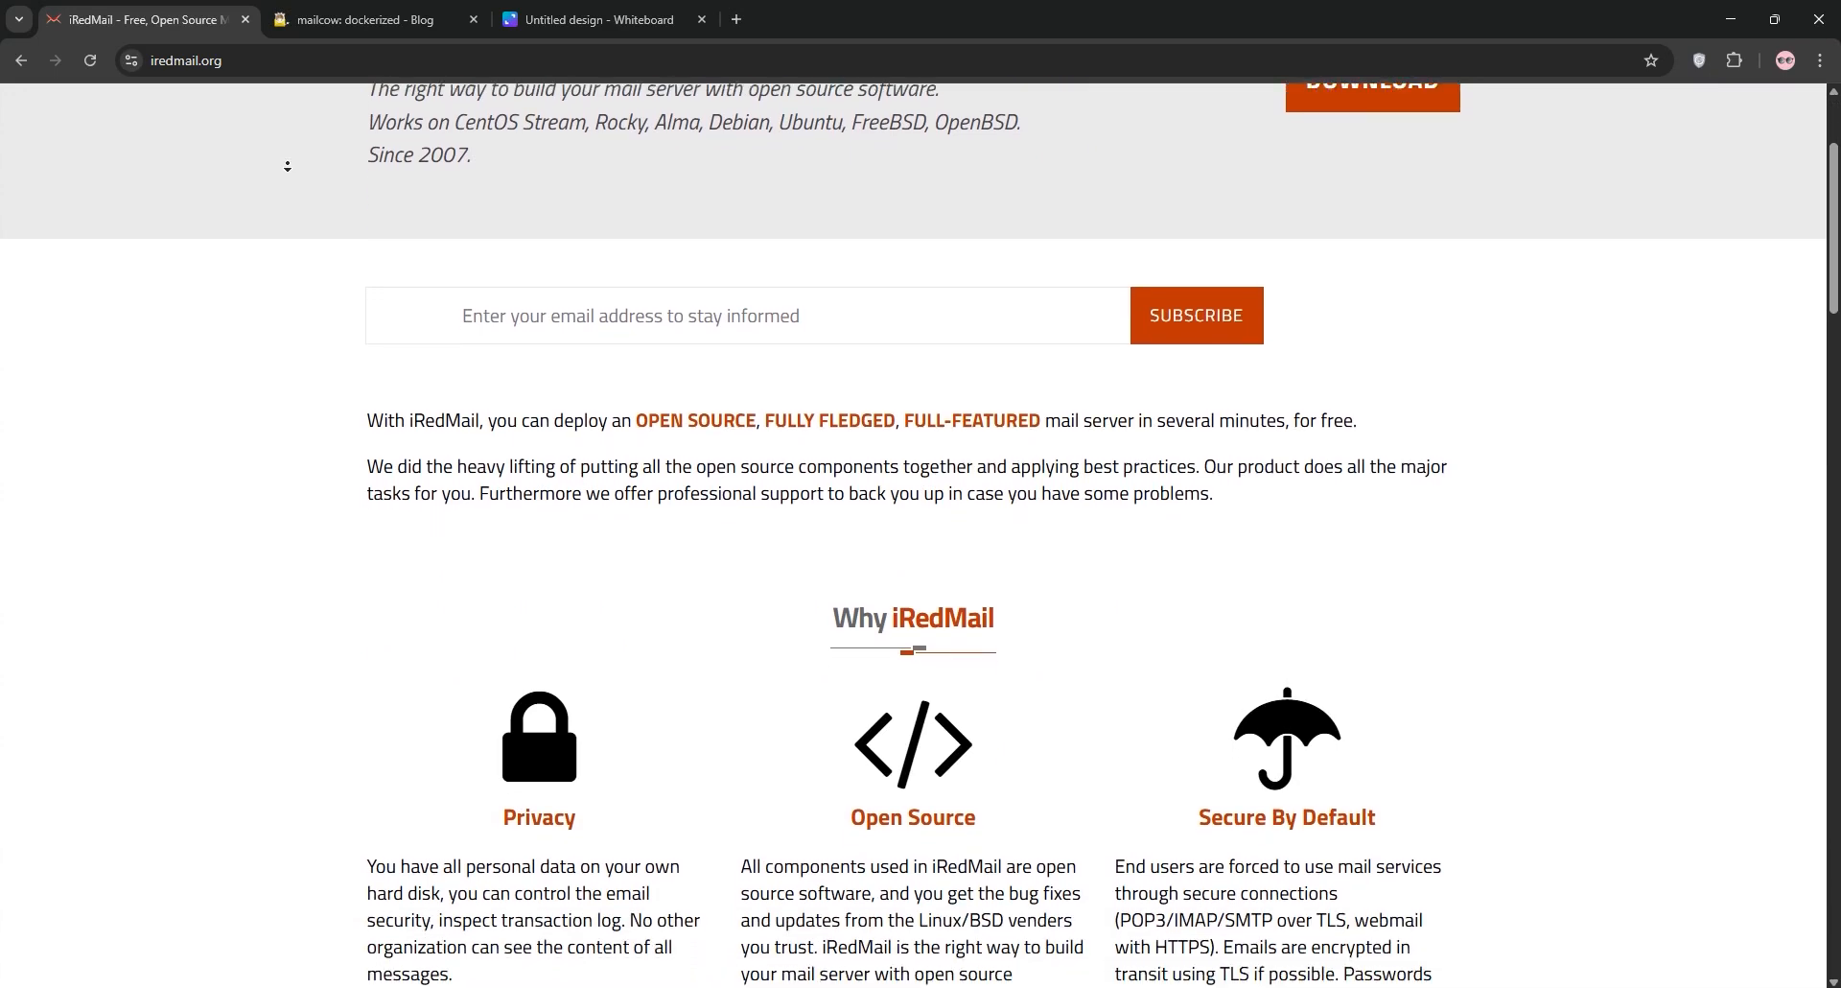
{"action": "scroll", "scroll_direction": "down", "scroll_amount": 3}
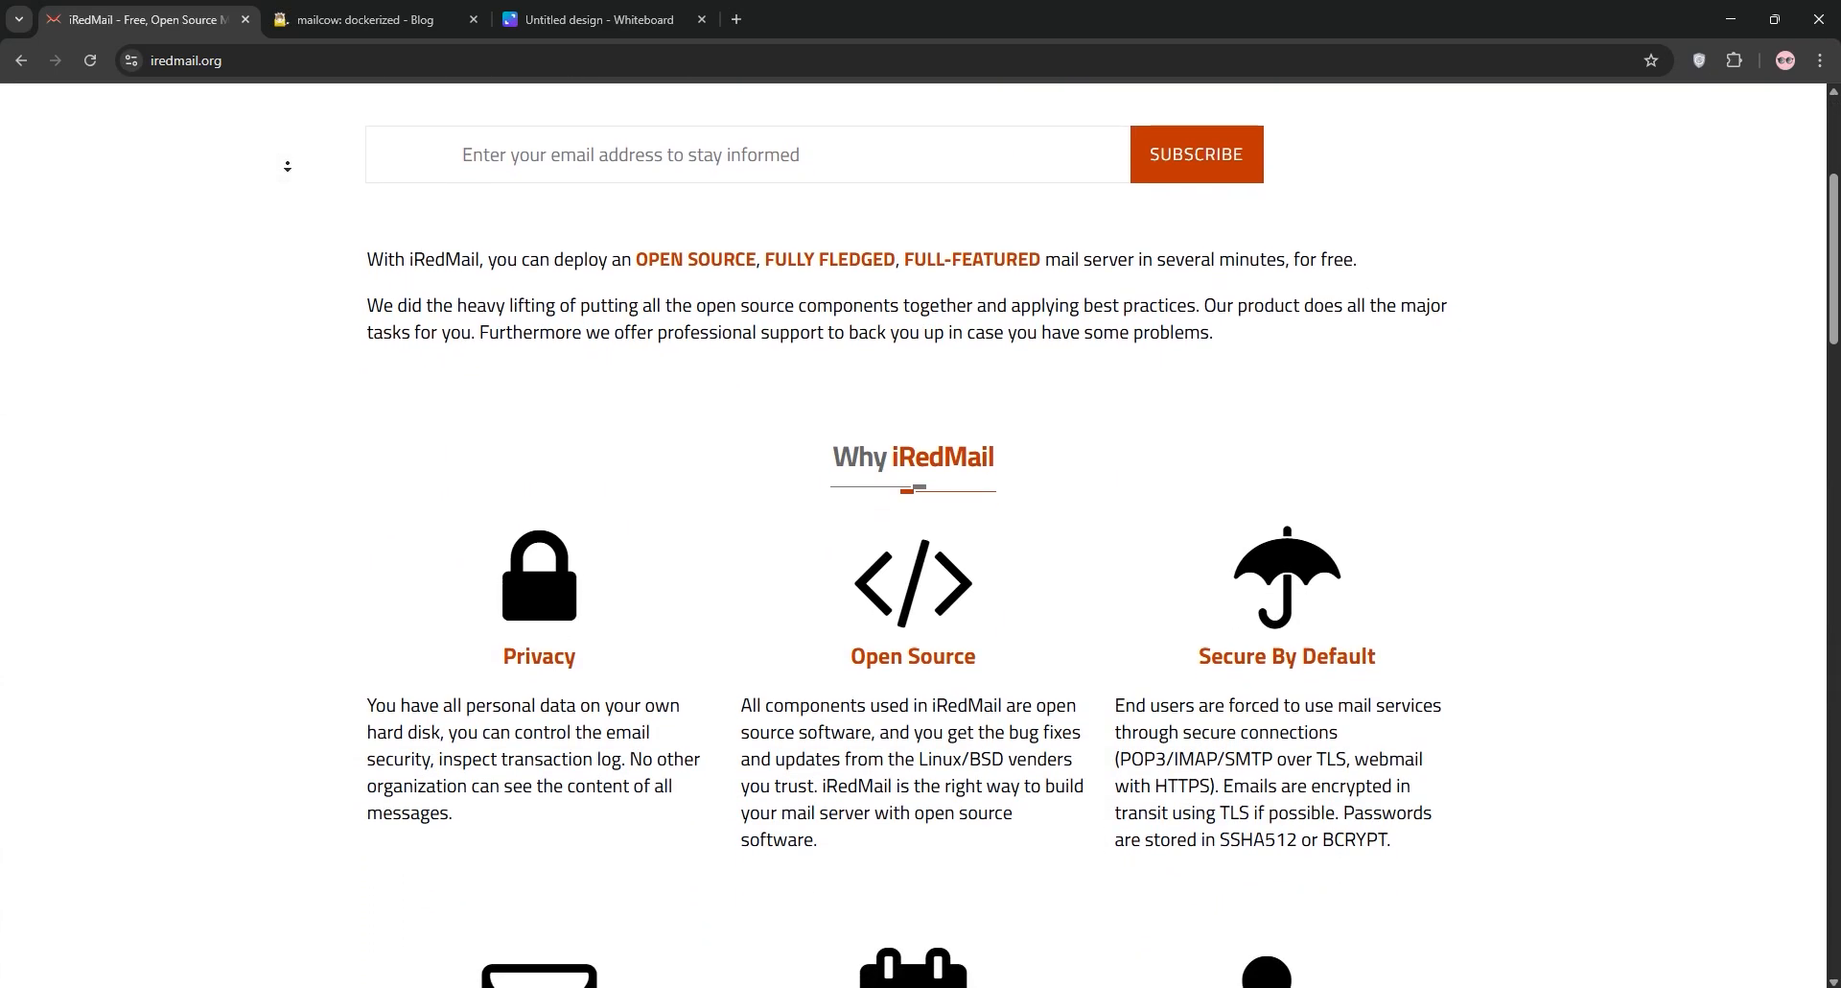
{"action": "scroll", "scroll_direction": "down", "scroll_amount": 3}
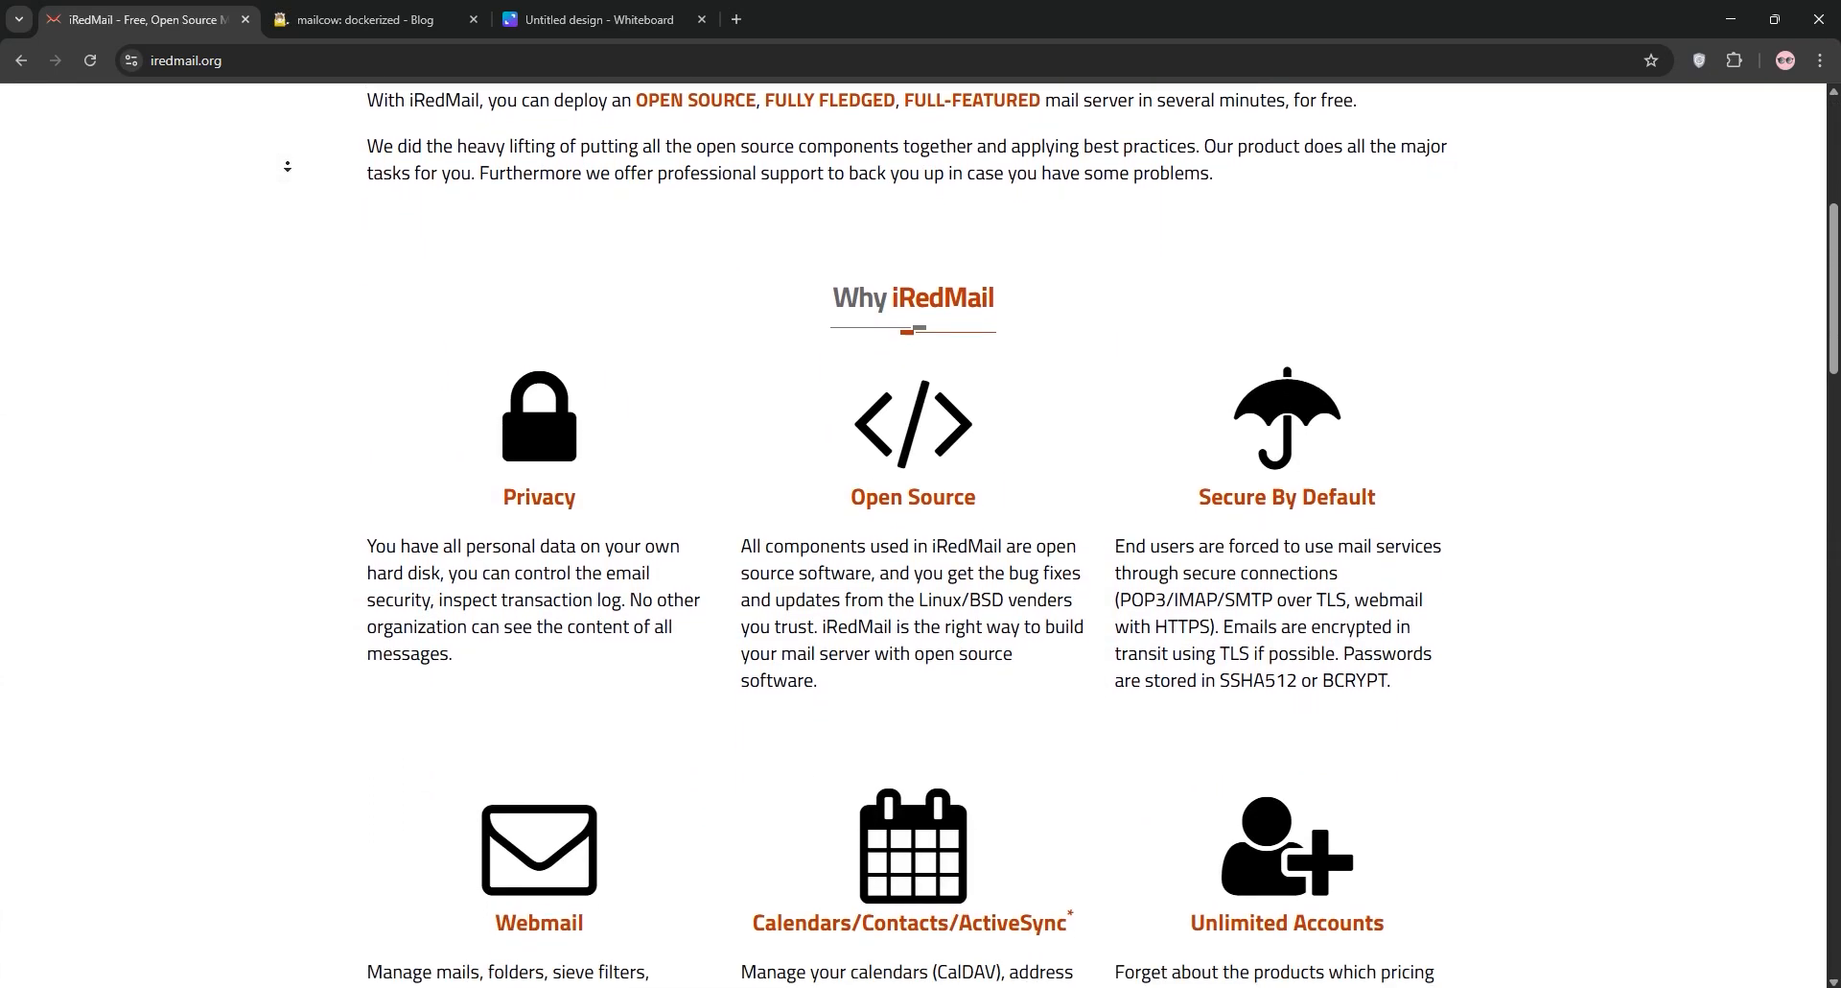
{"action": "scroll", "scroll_direction": "down", "scroll_amount": 3}
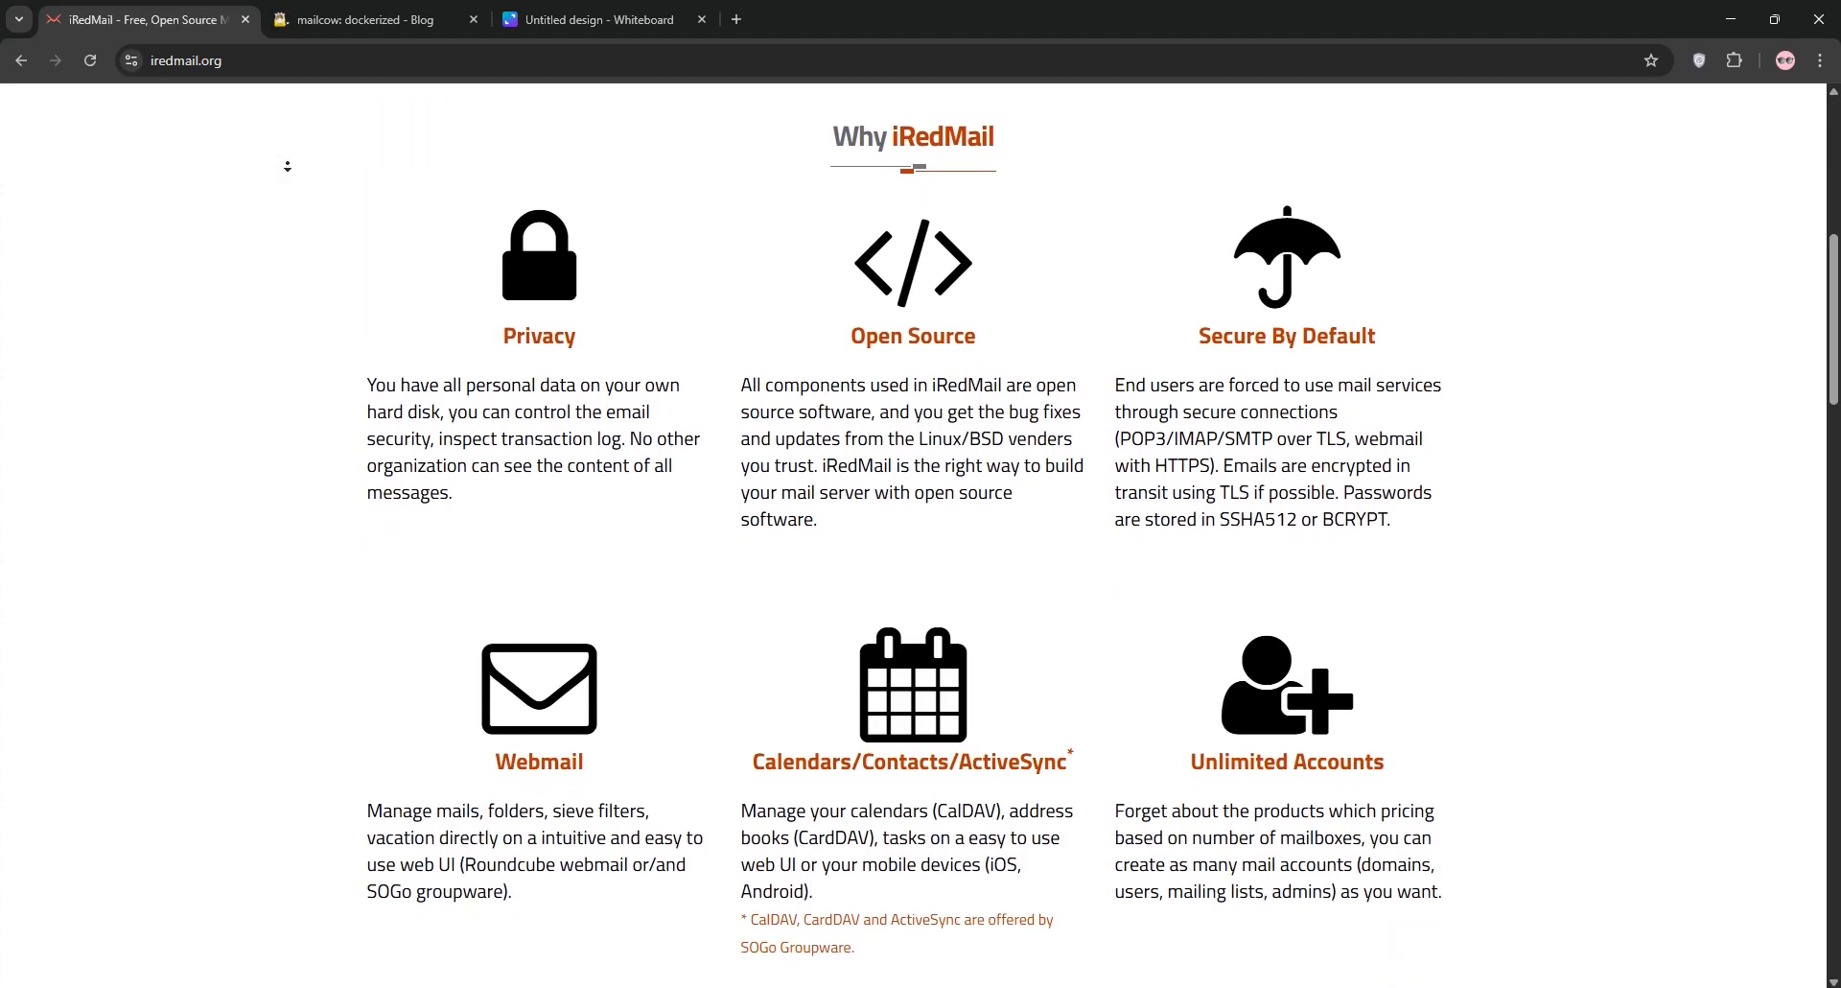
{"action": "scroll", "scroll_direction": "down", "scroll_amount": 3}
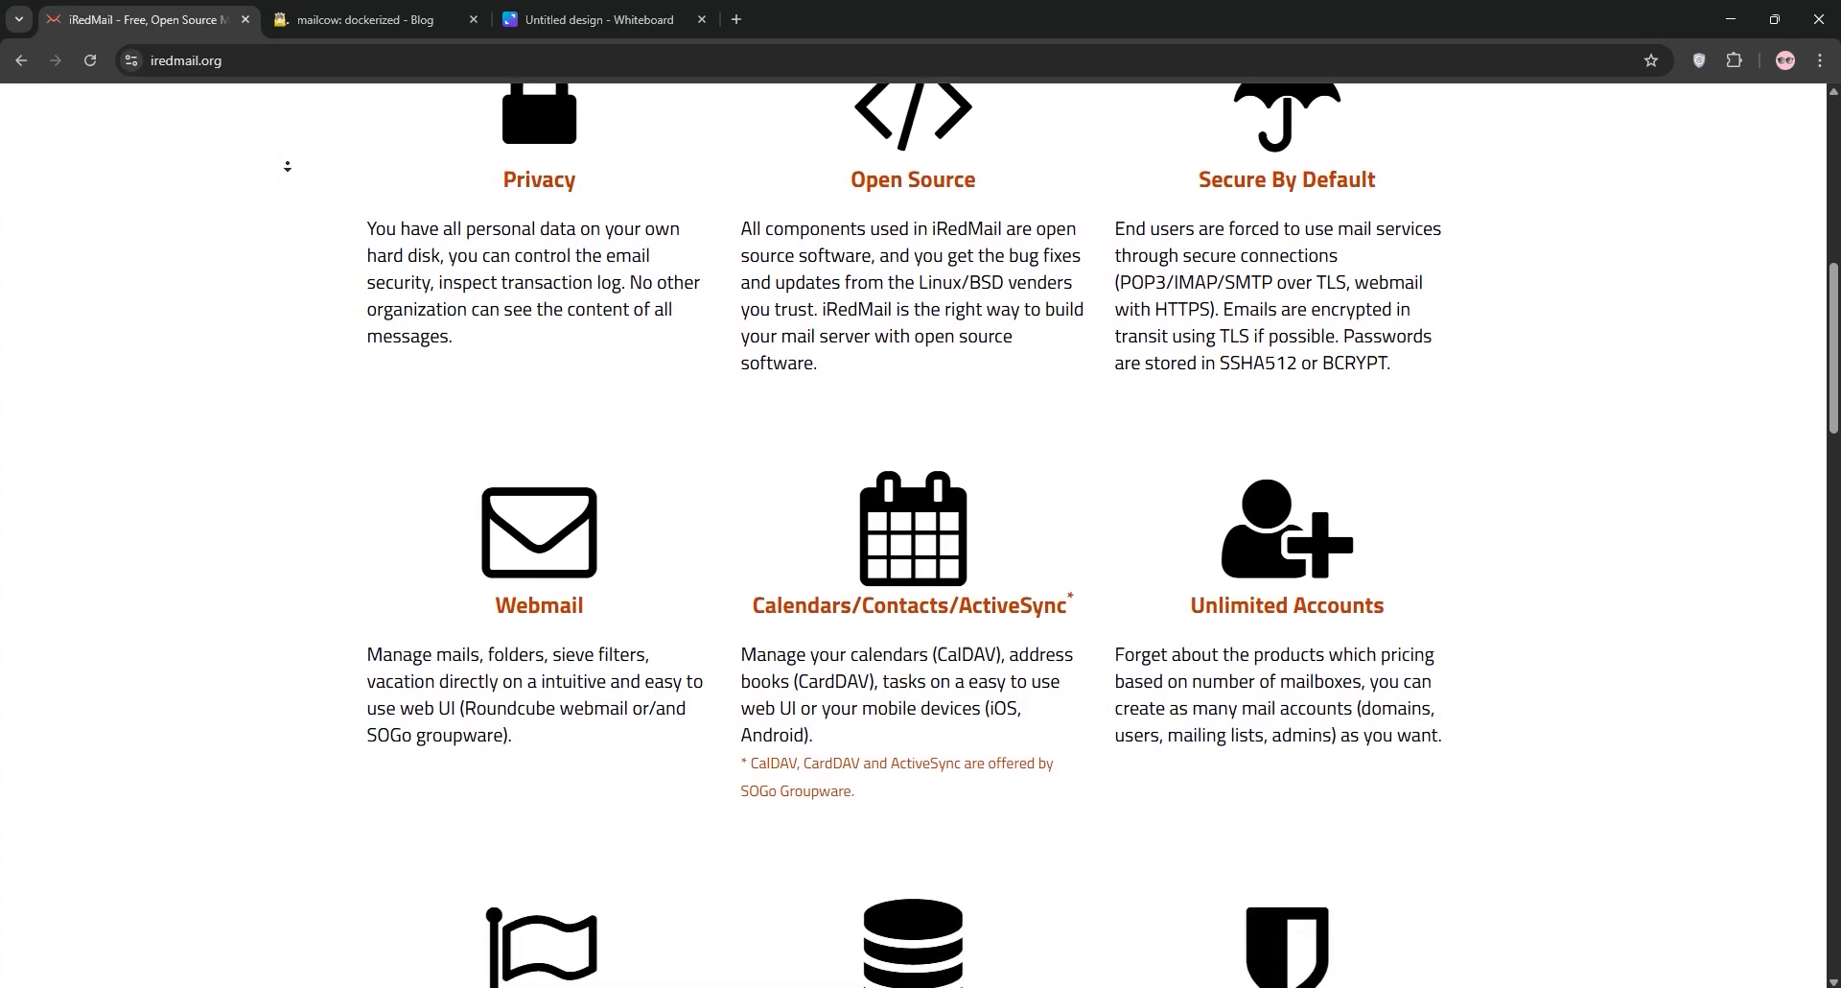
{"action": "scroll", "scroll_direction": "down", "scroll_amount": 3}
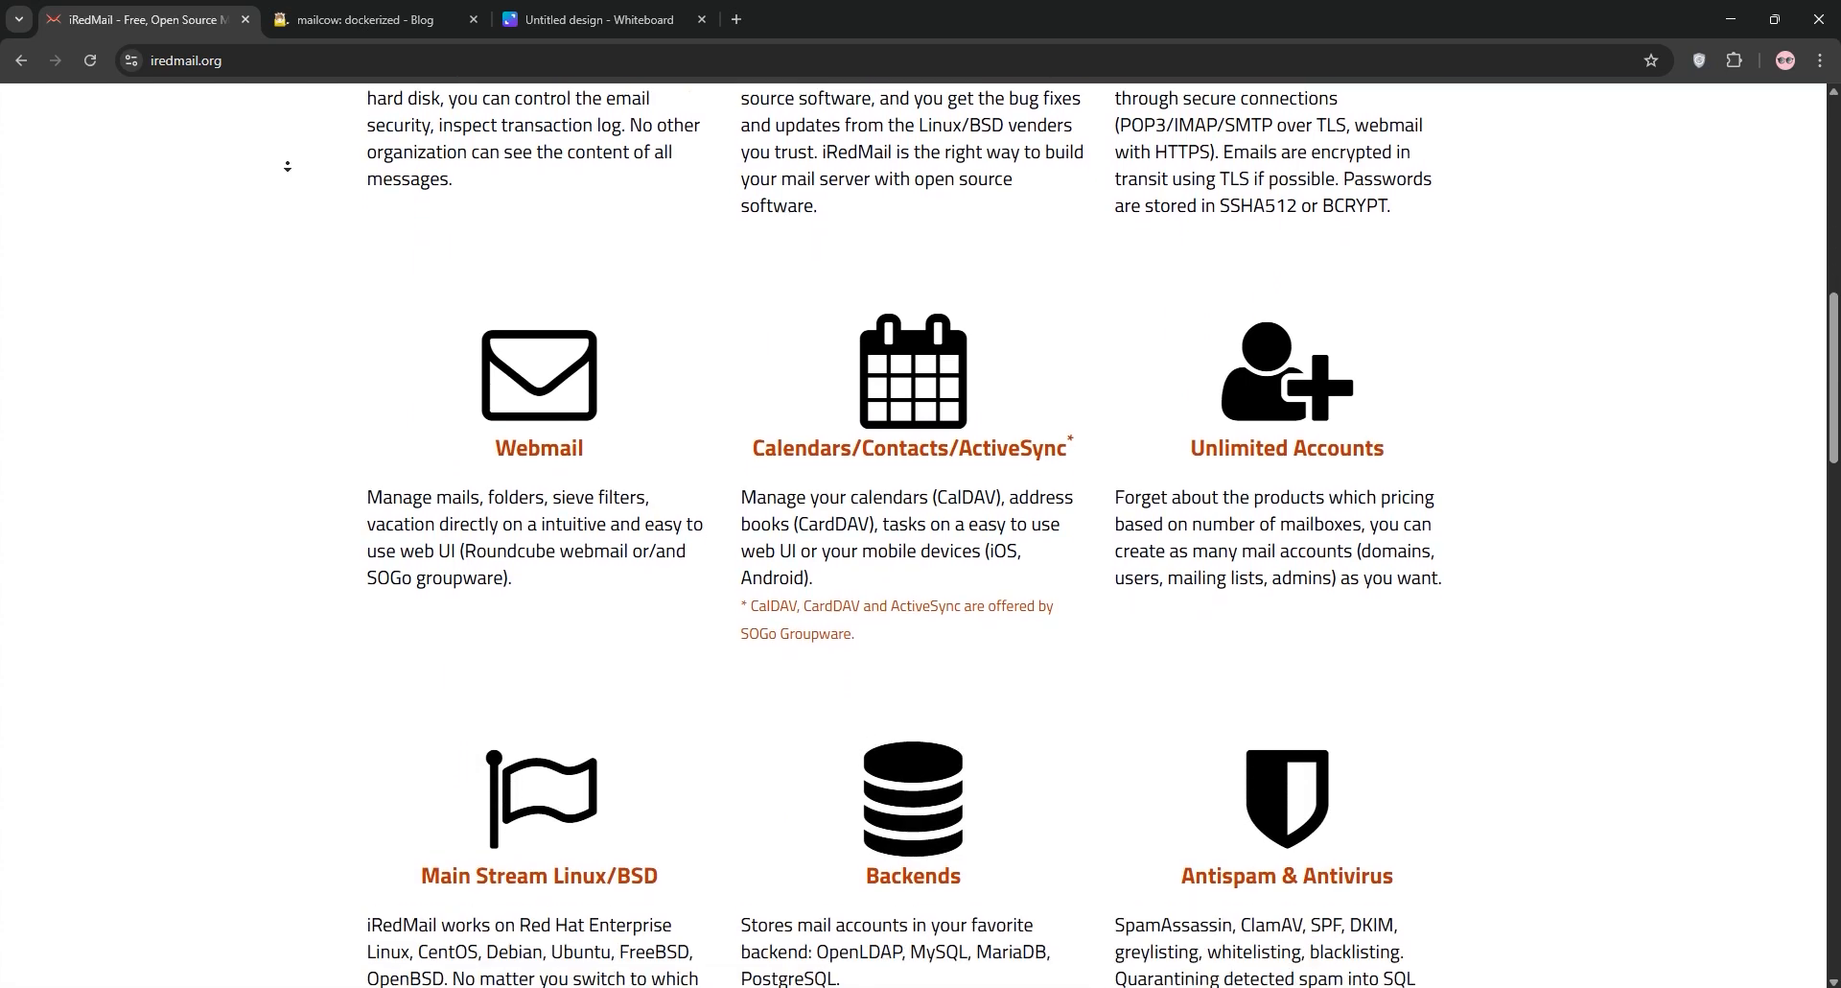
{"action": "scroll", "scroll_direction": "down", "scroll_amount": 3}
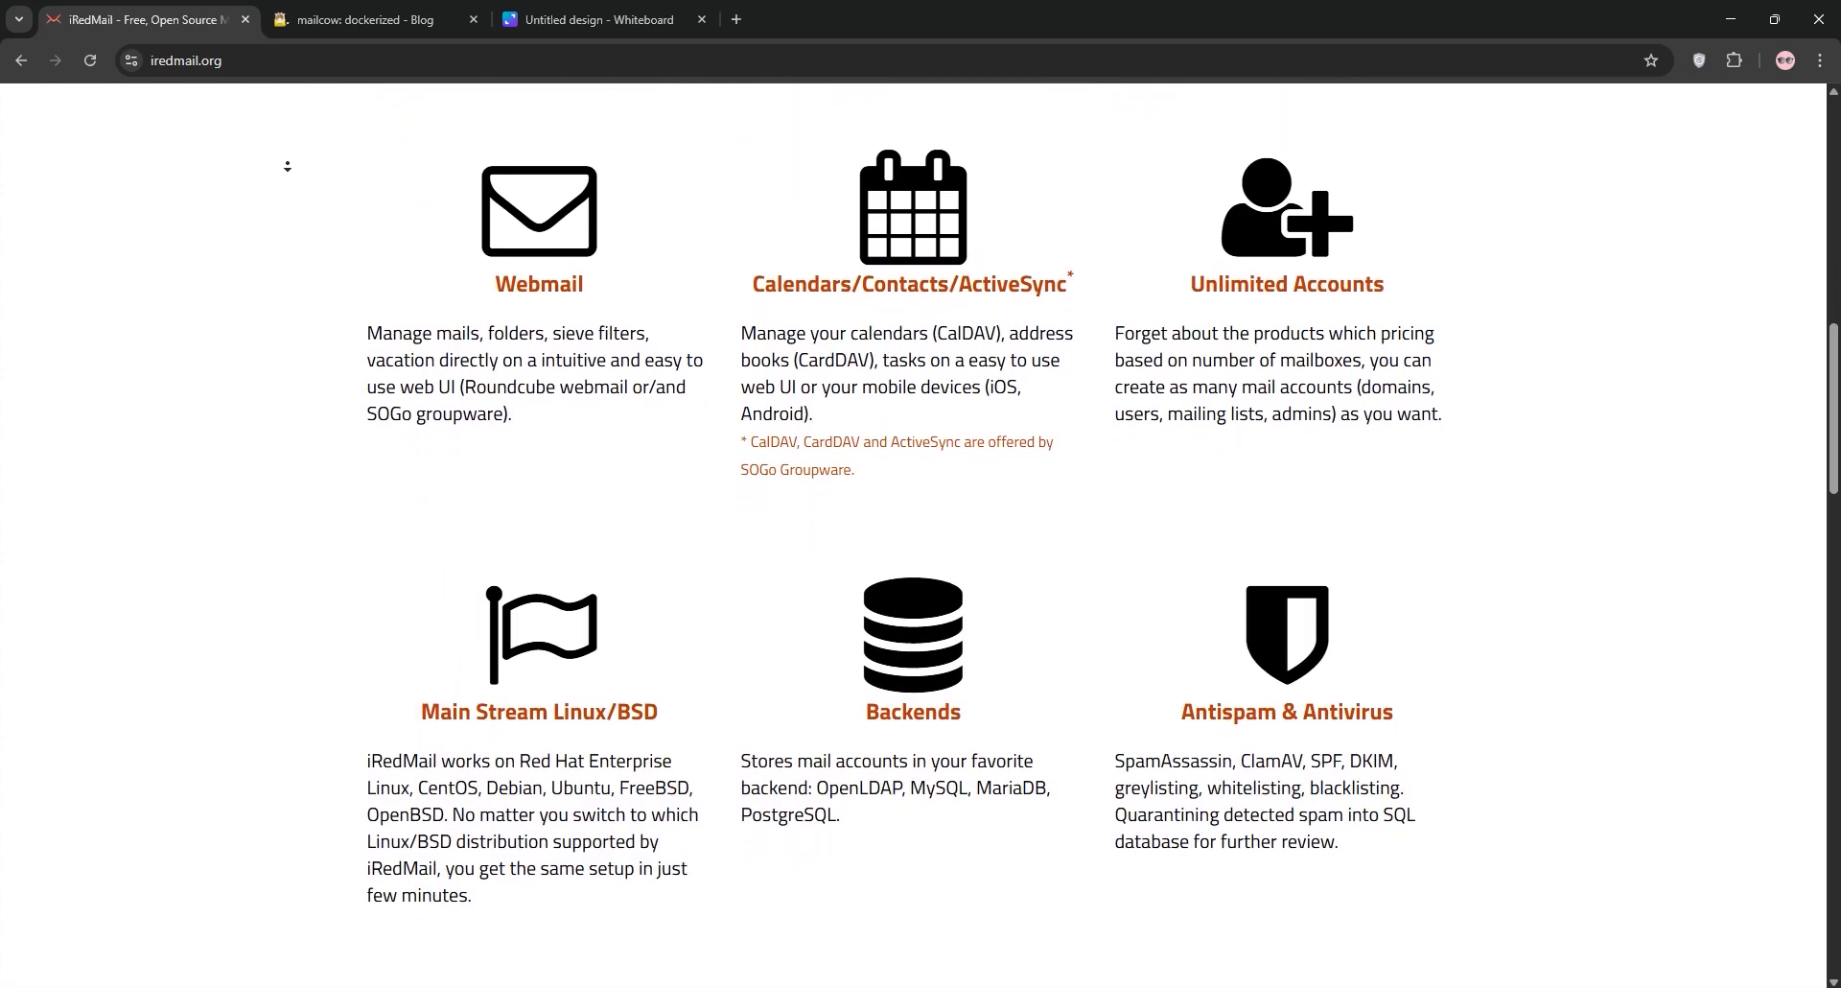
{"action": "scroll", "scroll_direction": "down", "scroll_amount": 3}
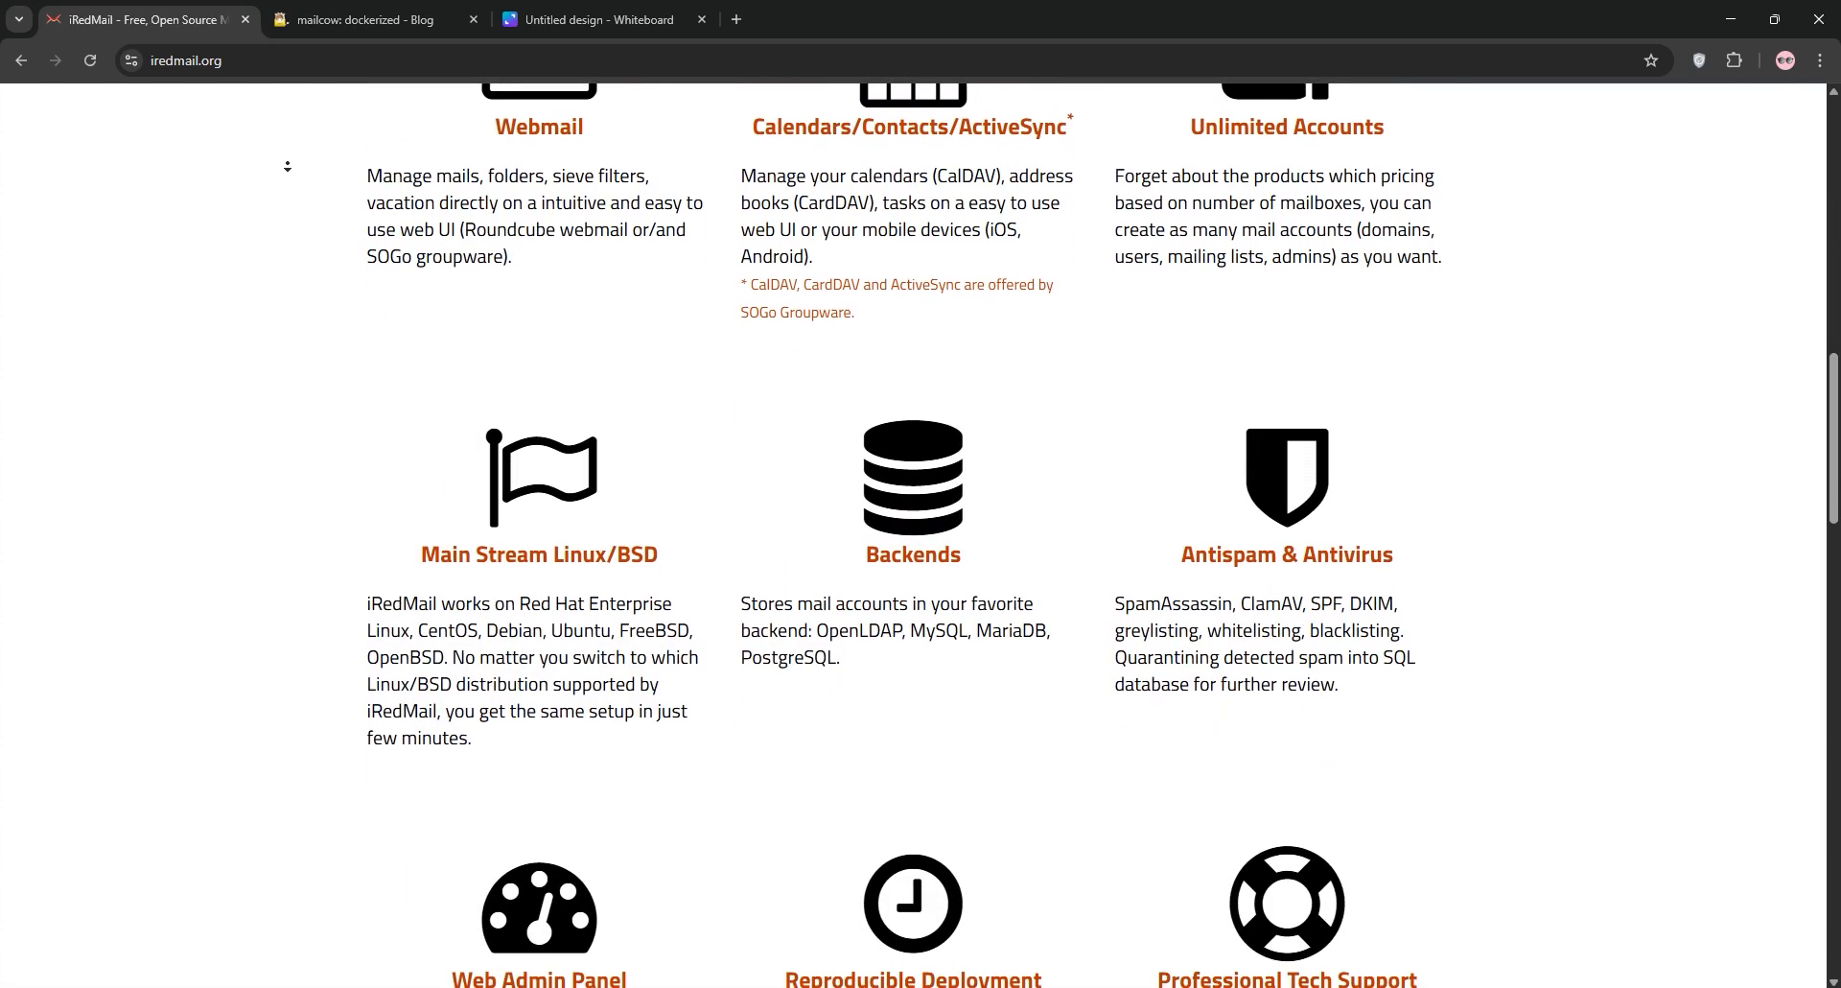
{"action": "scroll", "scroll_direction": "down", "scroll_amount": 3}
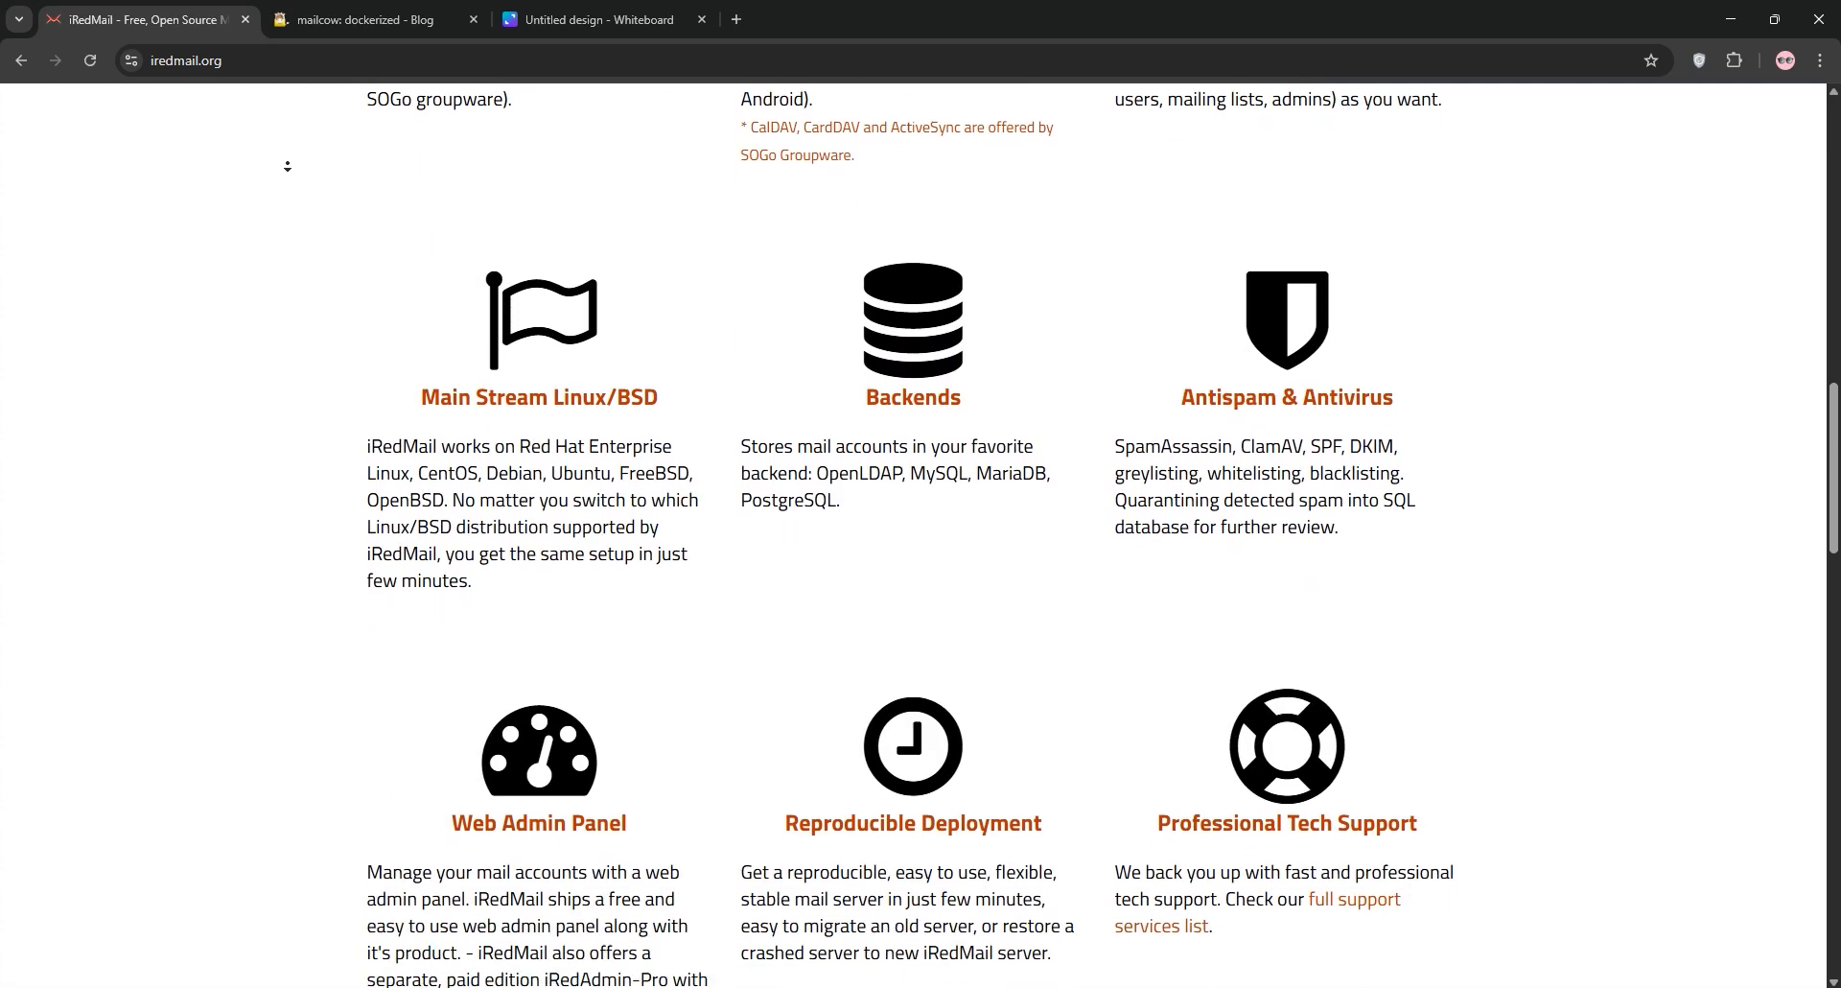
{"action": "scroll", "scroll_direction": "down", "scroll_amount": 3}
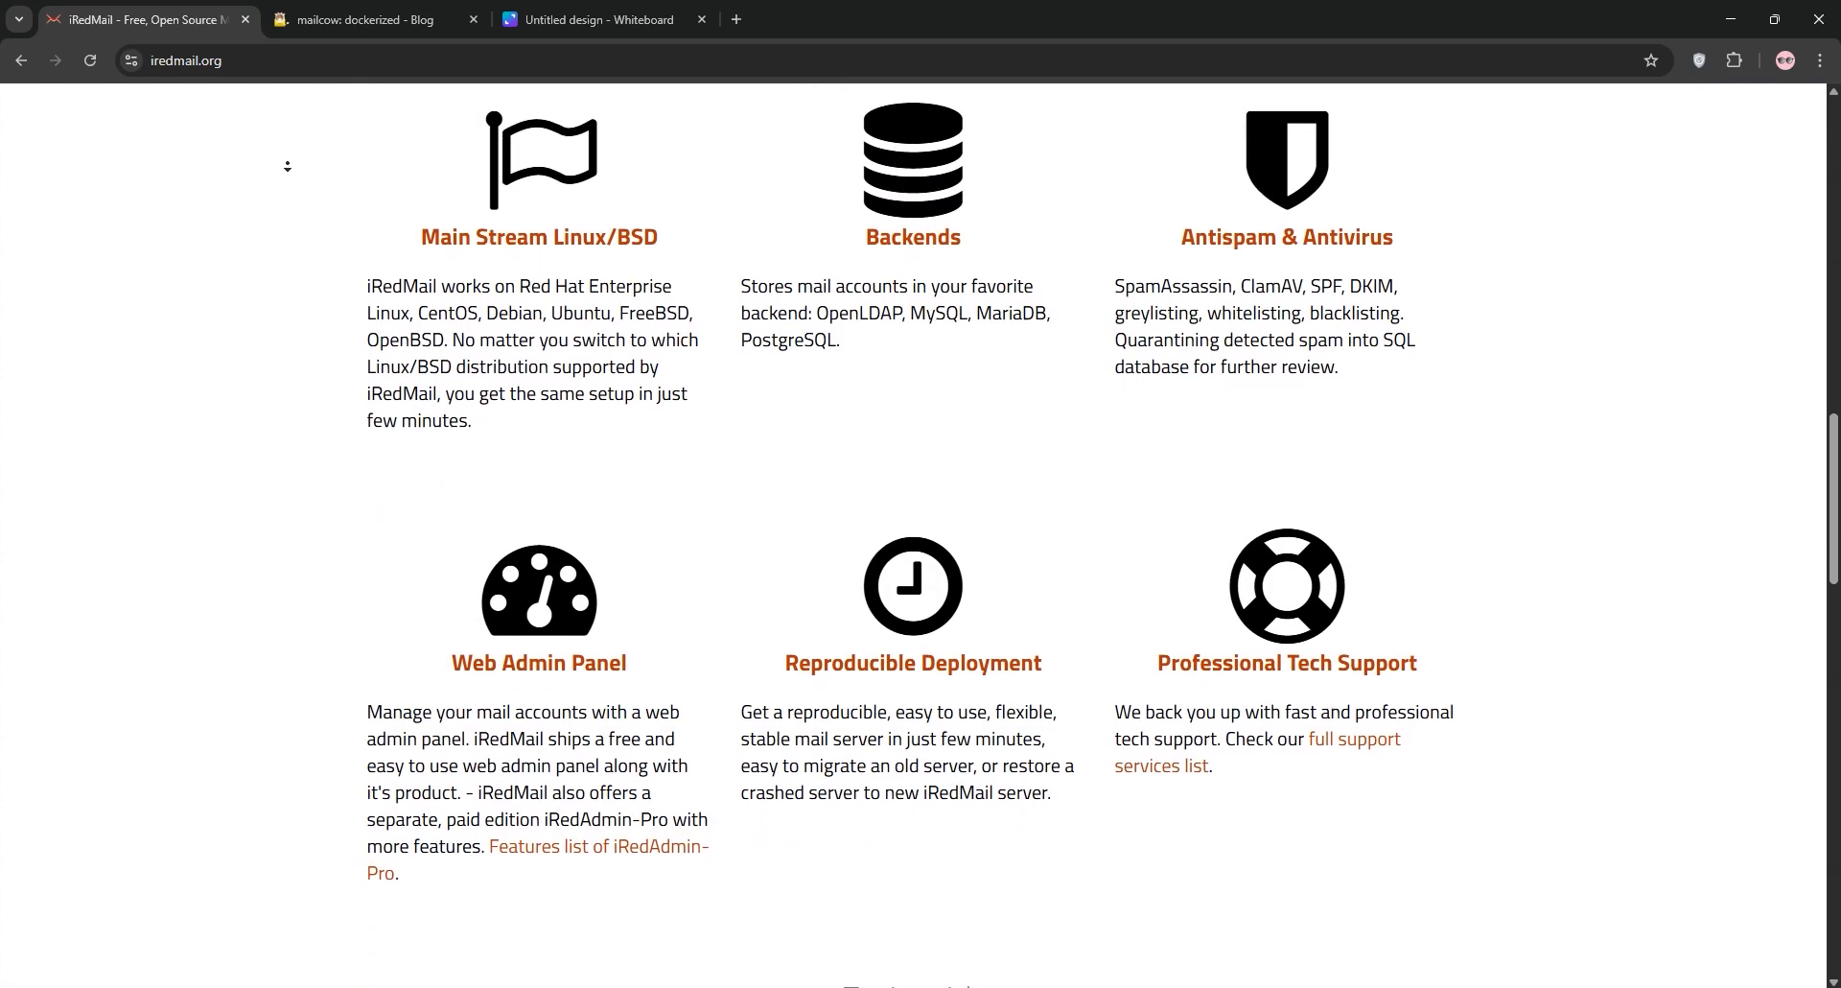
{"action": "scroll", "scroll_direction": "down", "scroll_amount": 3}
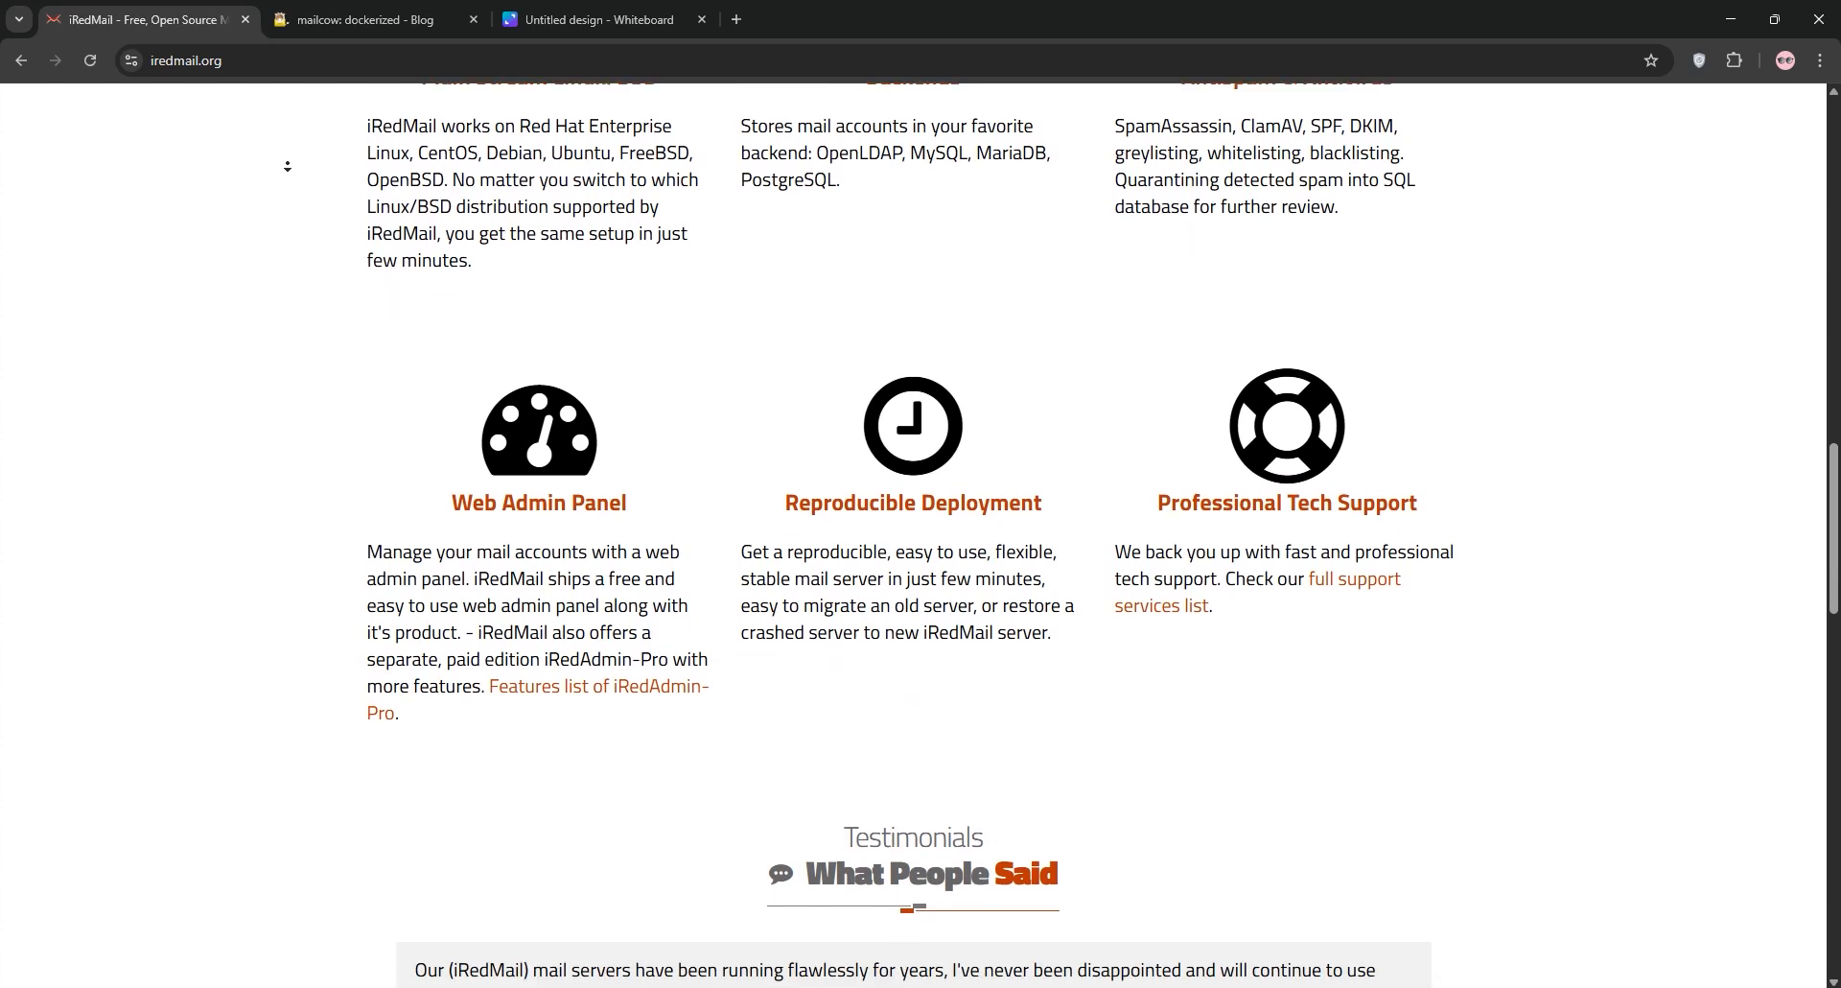
{"action": "scroll", "scroll_direction": "down", "scroll_amount": 3}
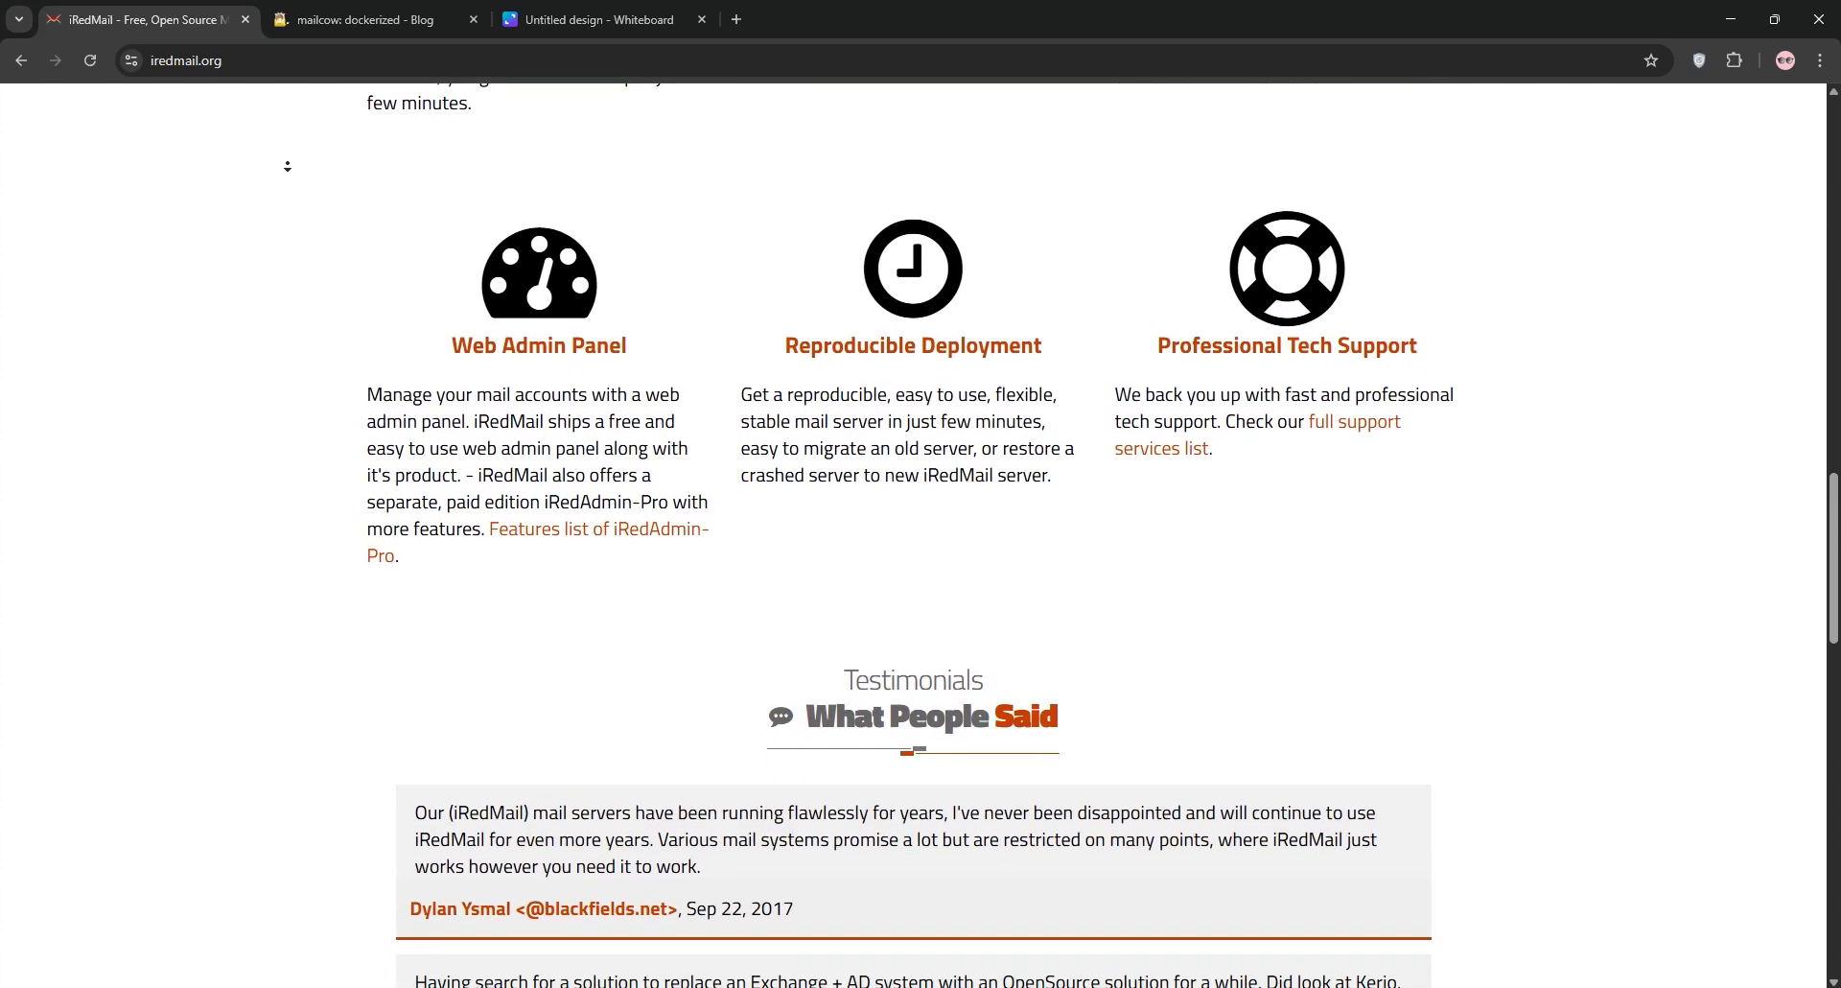
{"action": "scroll", "scroll_direction": "down", "scroll_amount": 3}
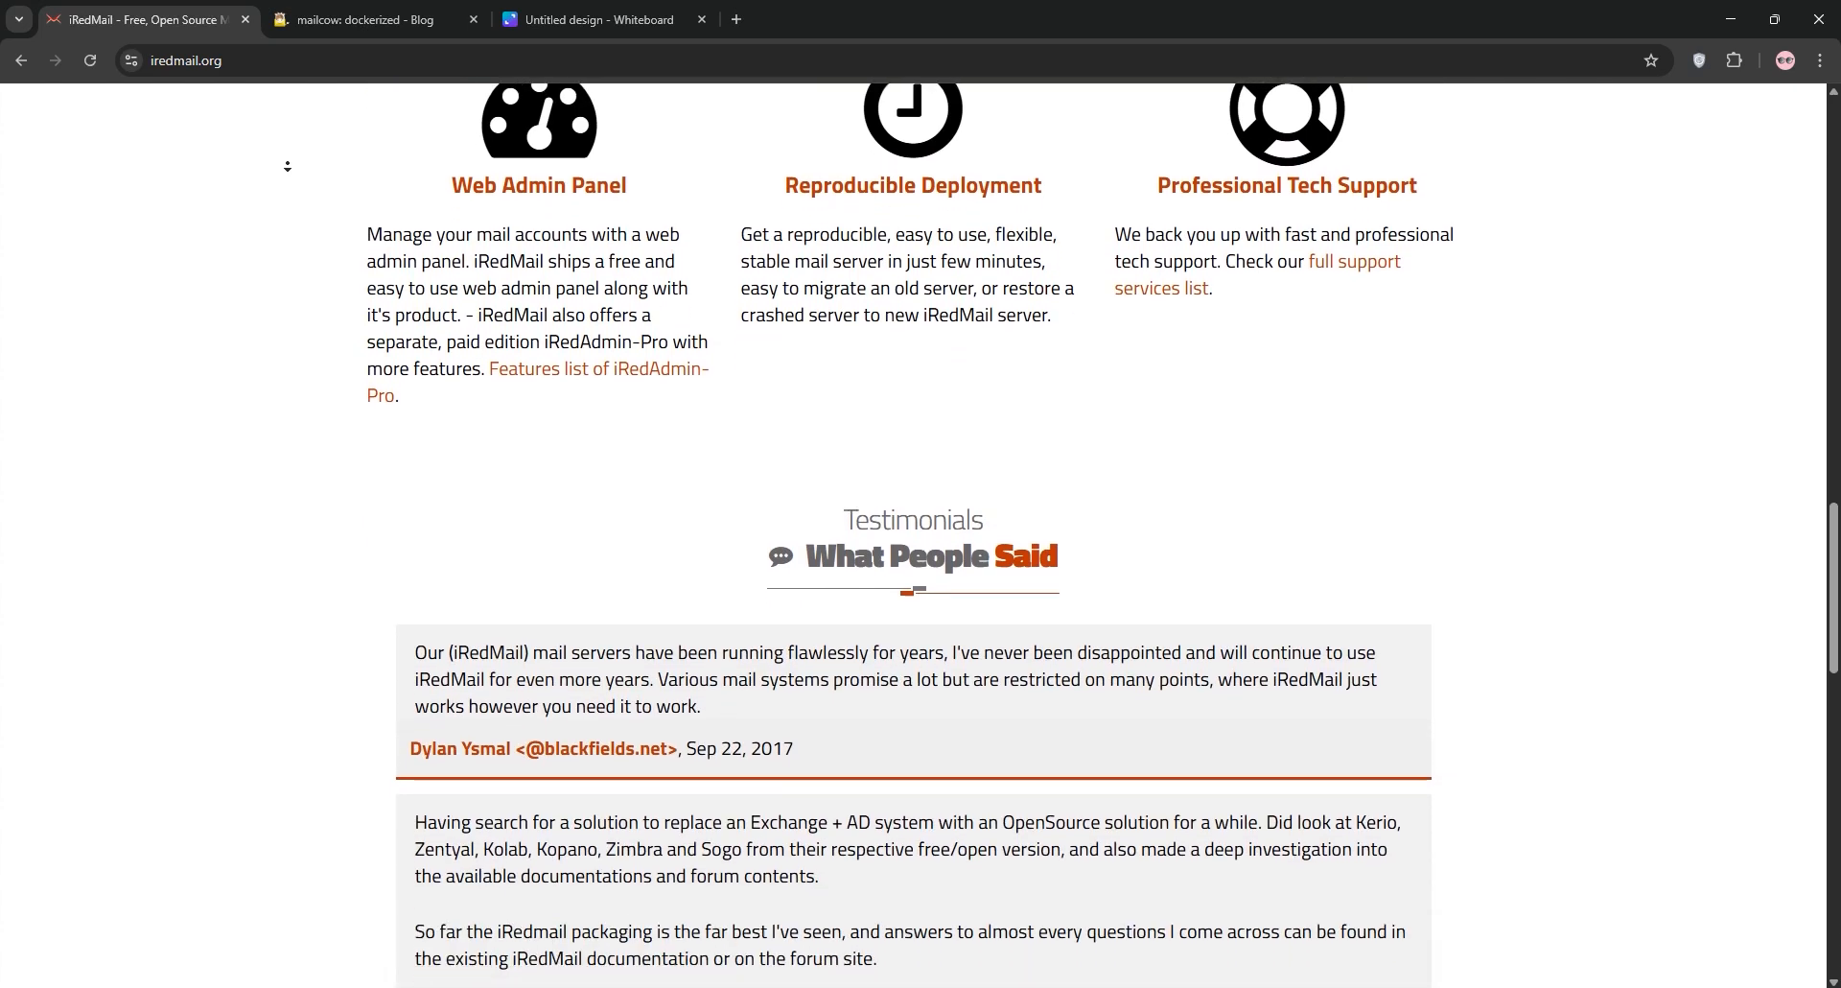
{"action": "scroll", "scroll_direction": "down", "scroll_amount": 3}
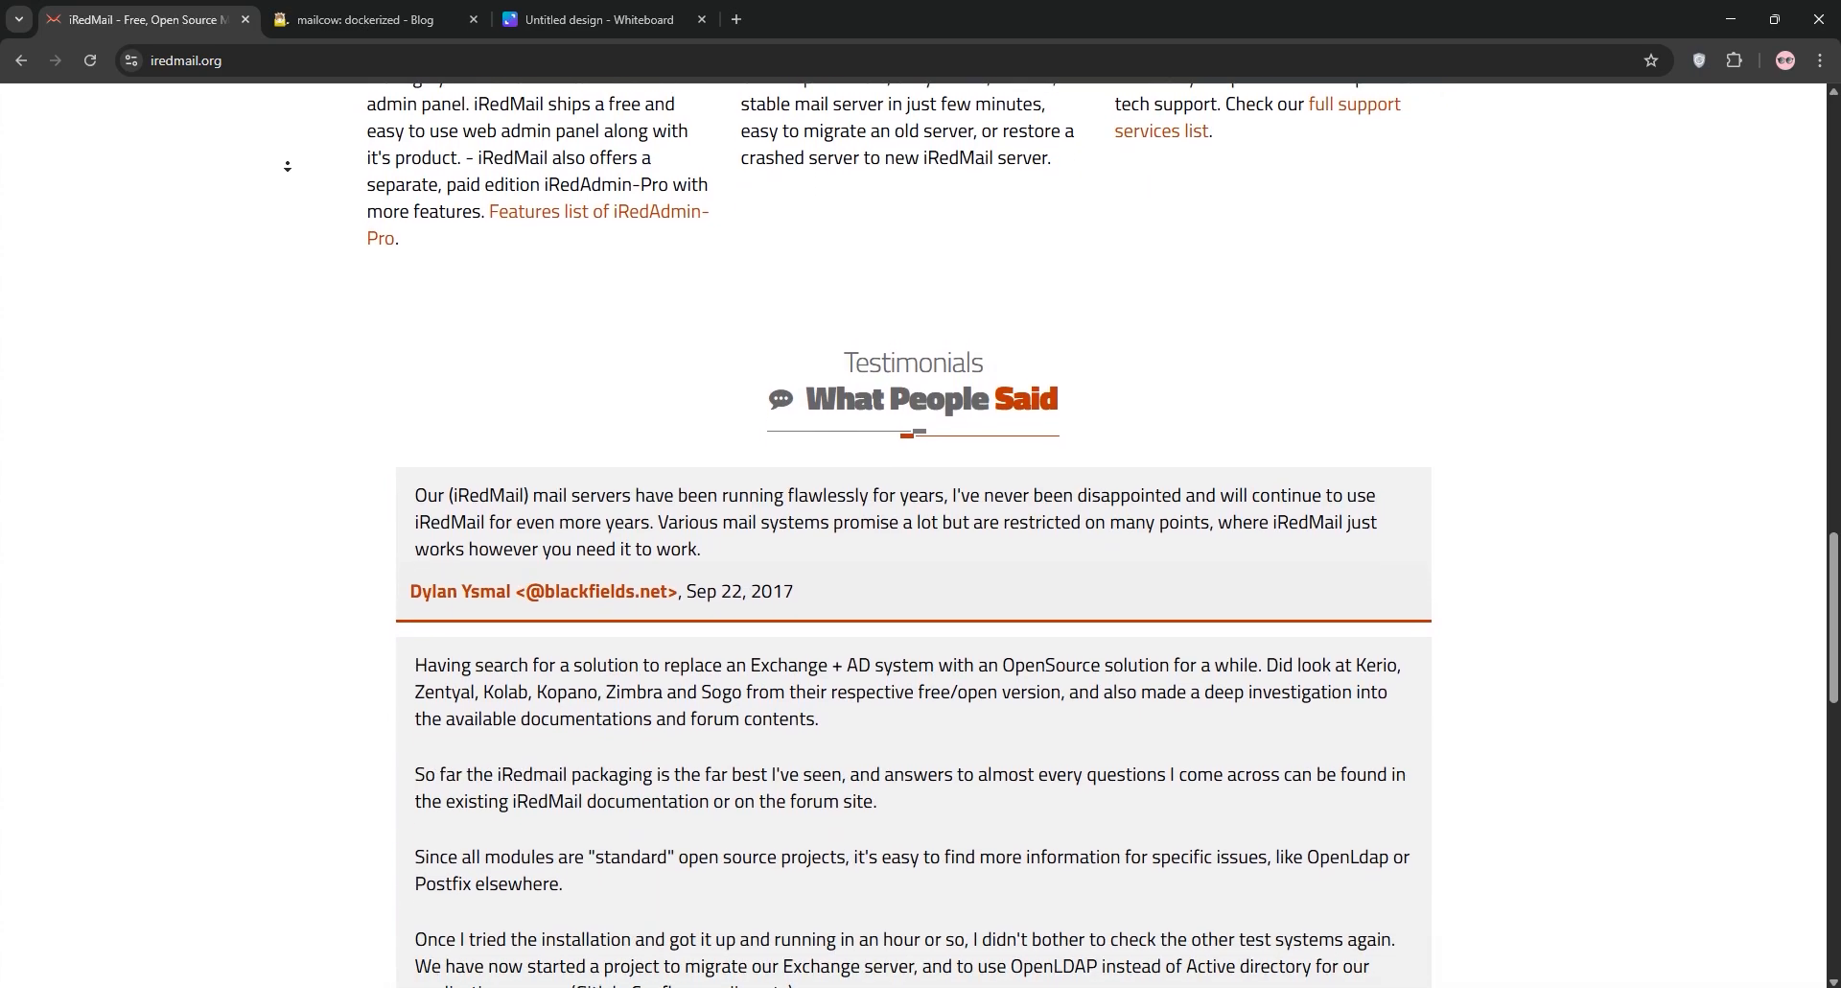
{"action": "scroll", "scroll_direction": "down", "scroll_amount": 3}
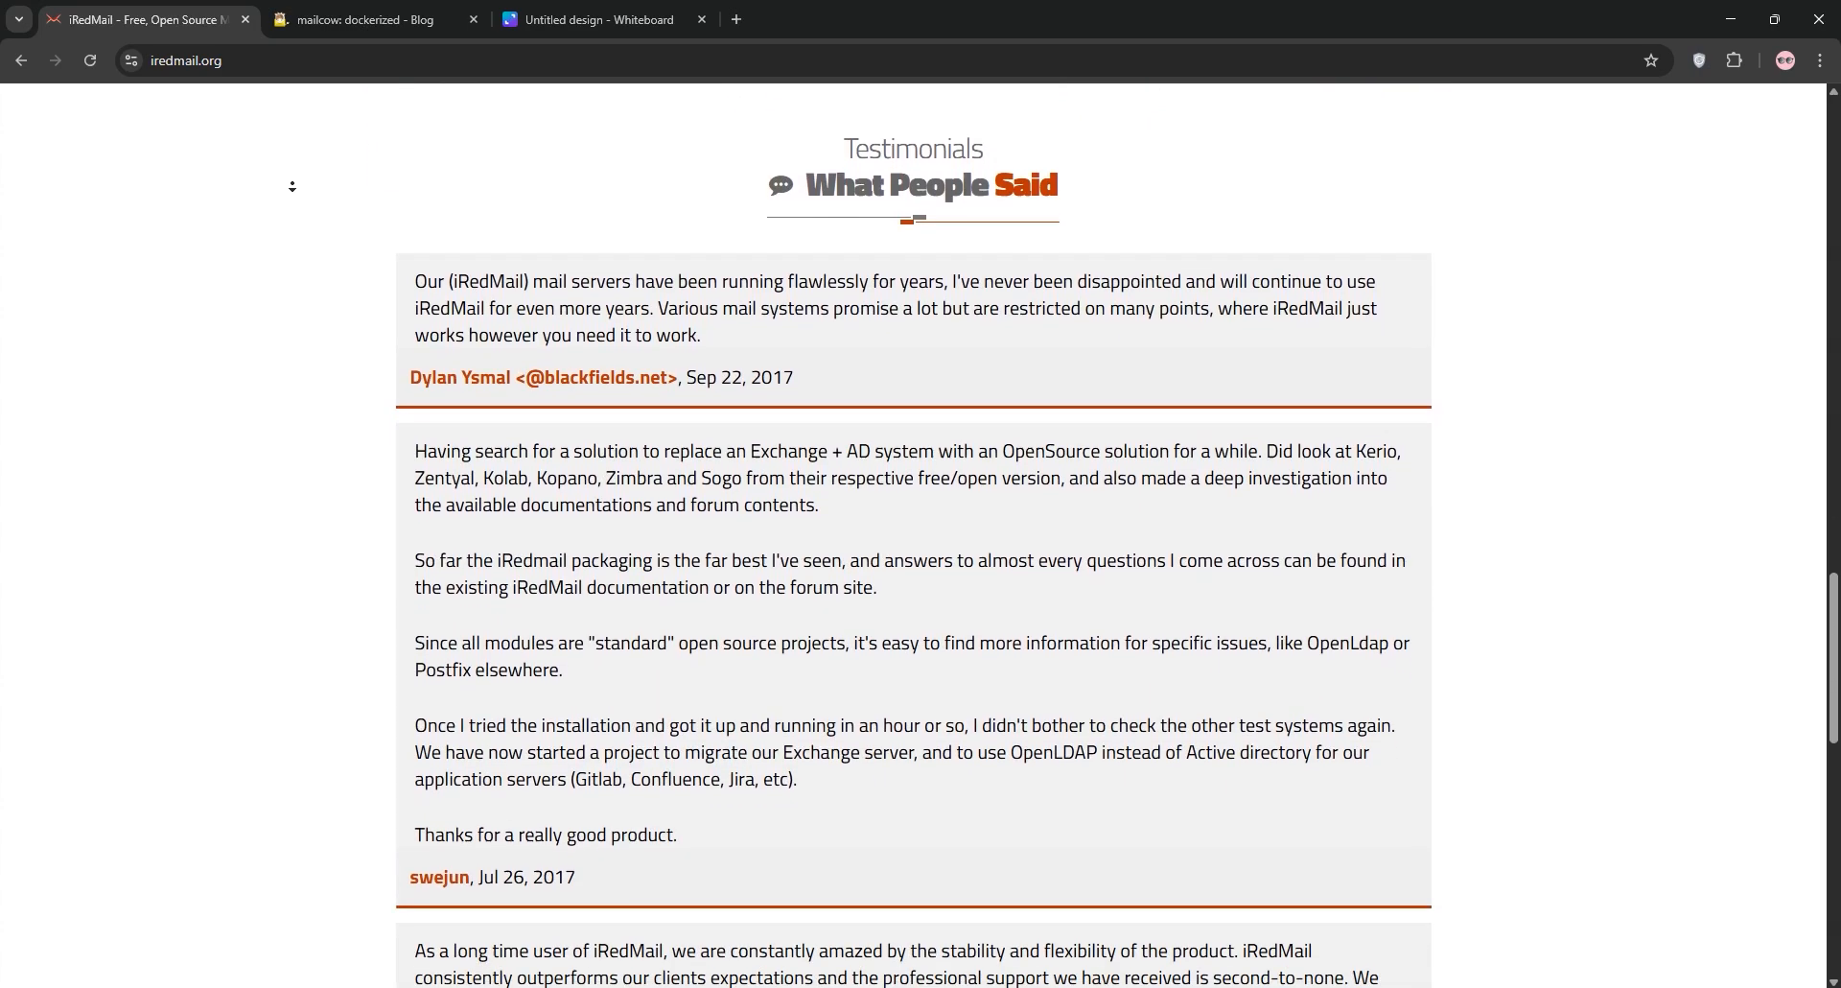
{"action": "scroll", "scroll_direction": "down", "scroll_amount": 3}
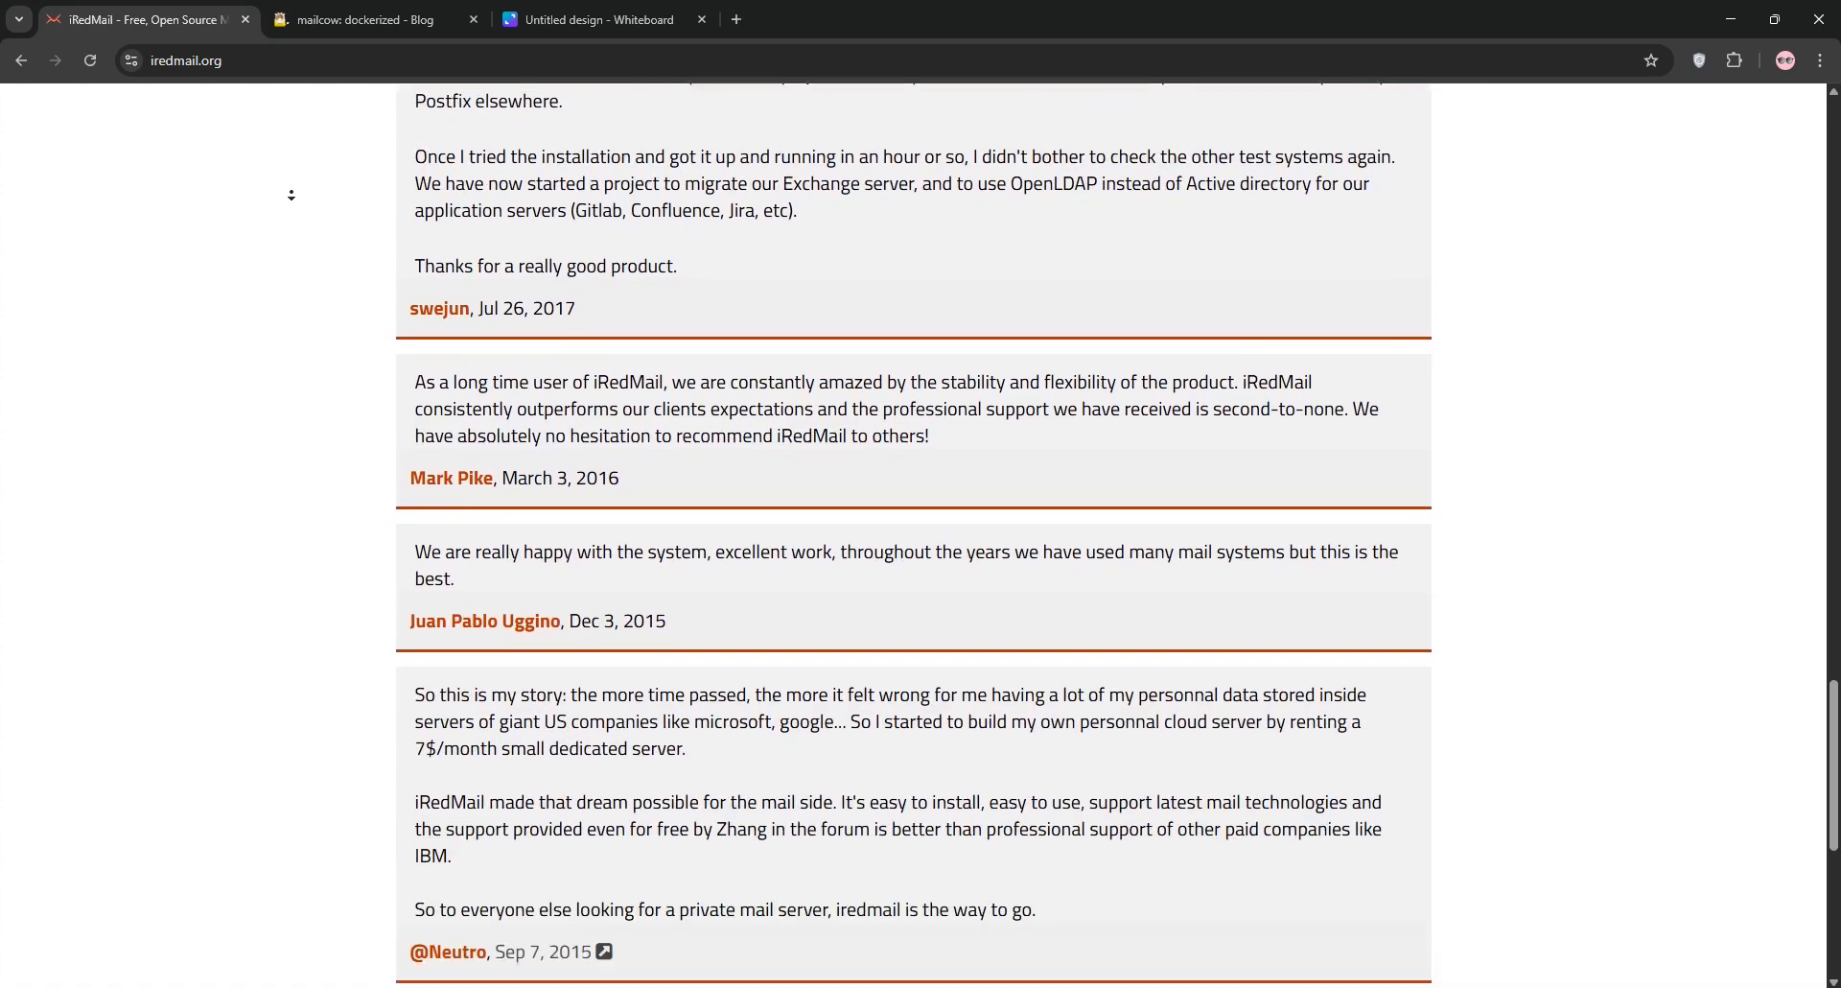
{"action": "scroll", "scroll_direction": "down", "scroll_amount": 3}
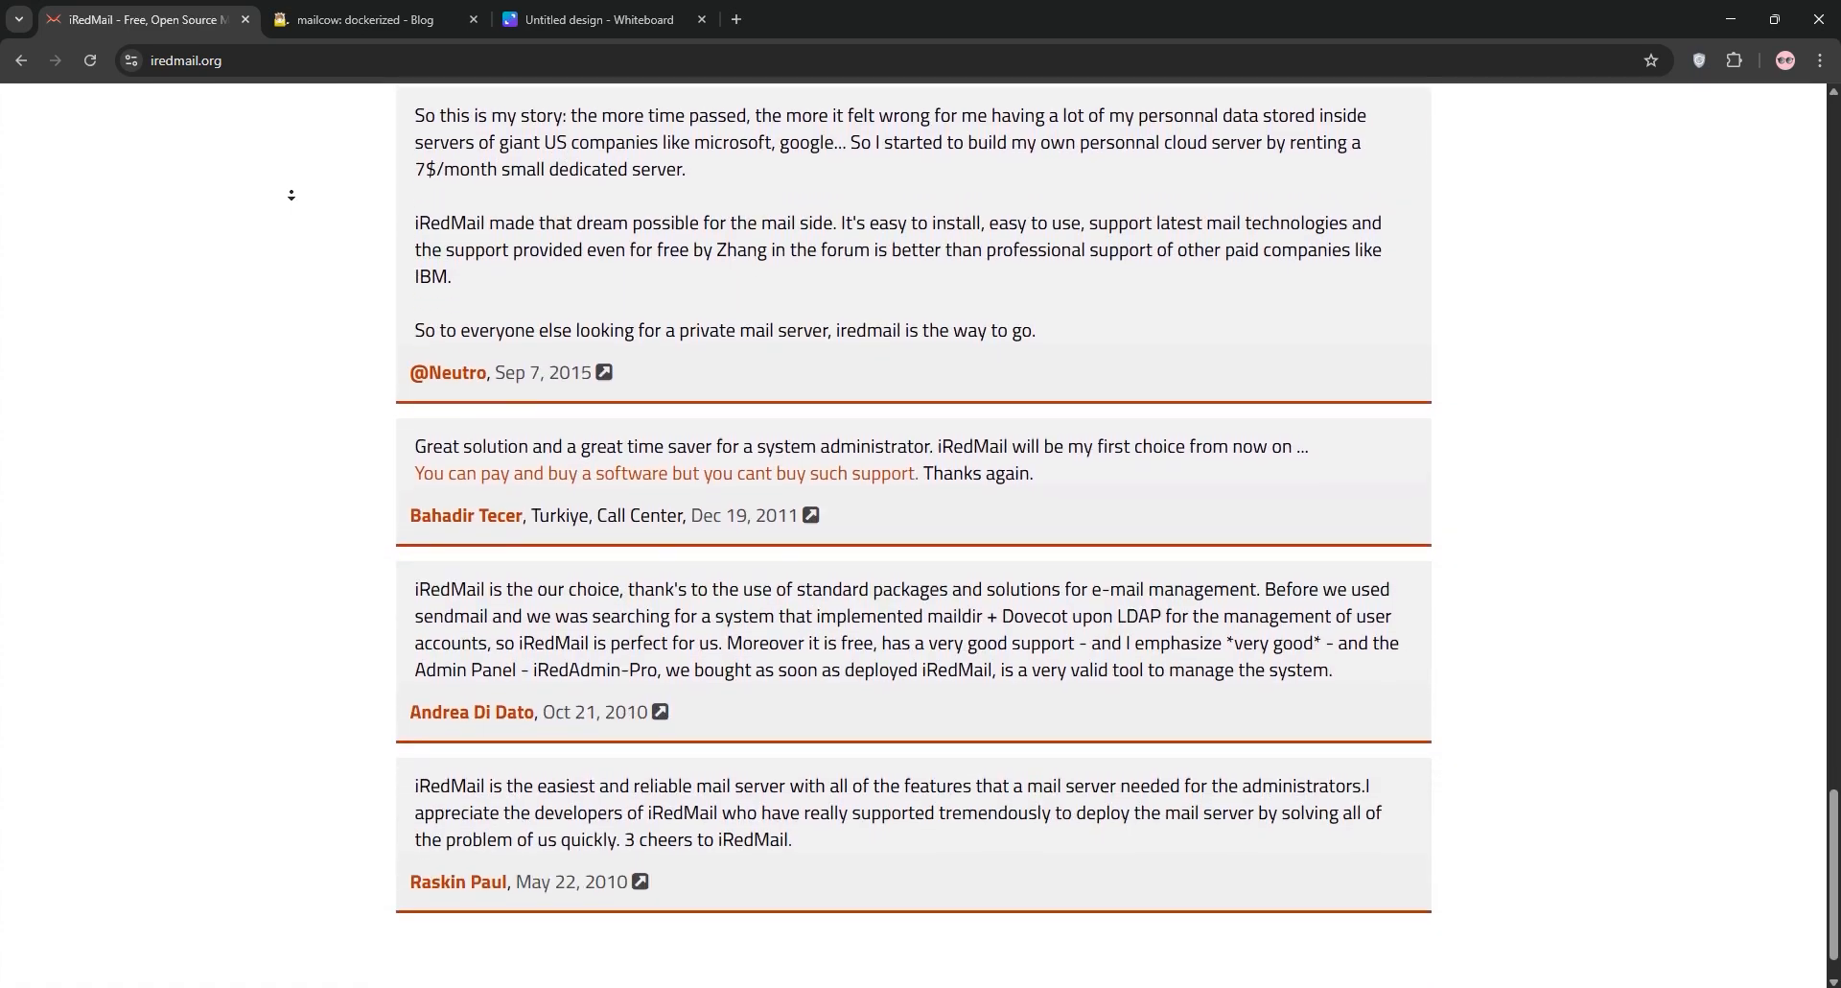
- Read the mailcow blog's first page of posts, then view the Canva iRedMail-versus-Mailcow table
{"action": "left_click", "coordinate": [368, 19]}
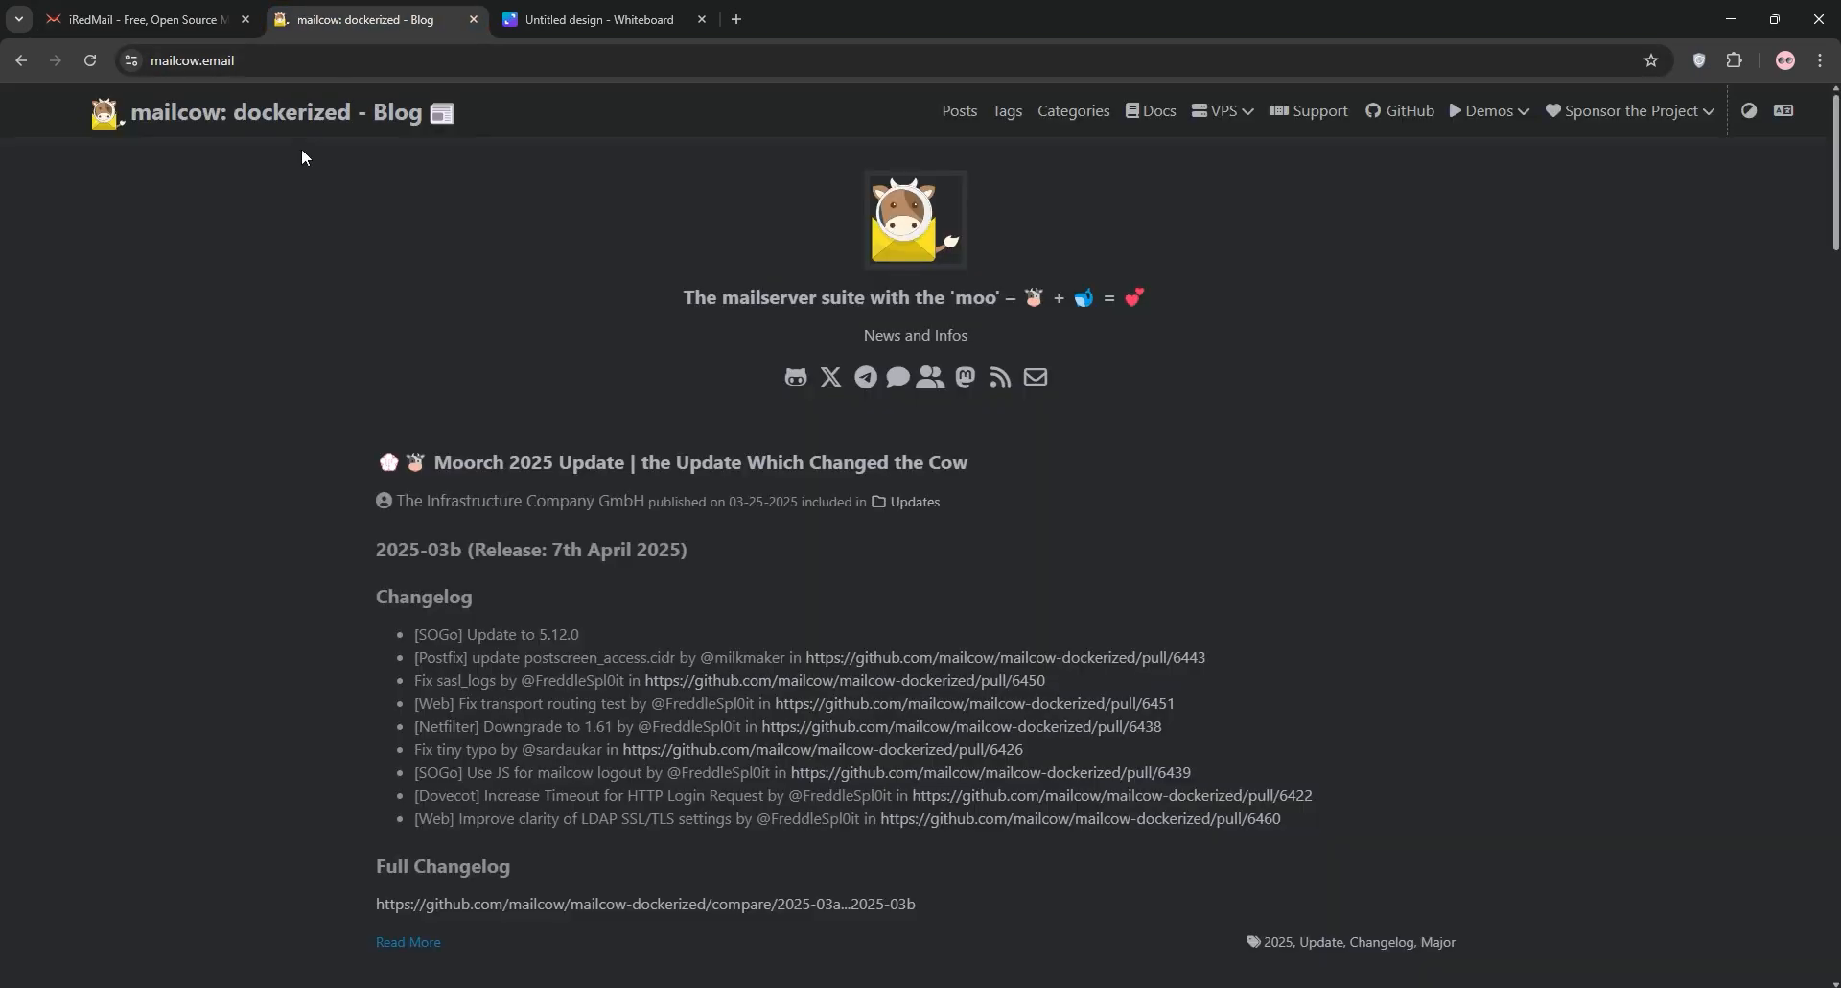
{"action": "scroll", "scroll_direction": "down", "scroll_amount": 3}
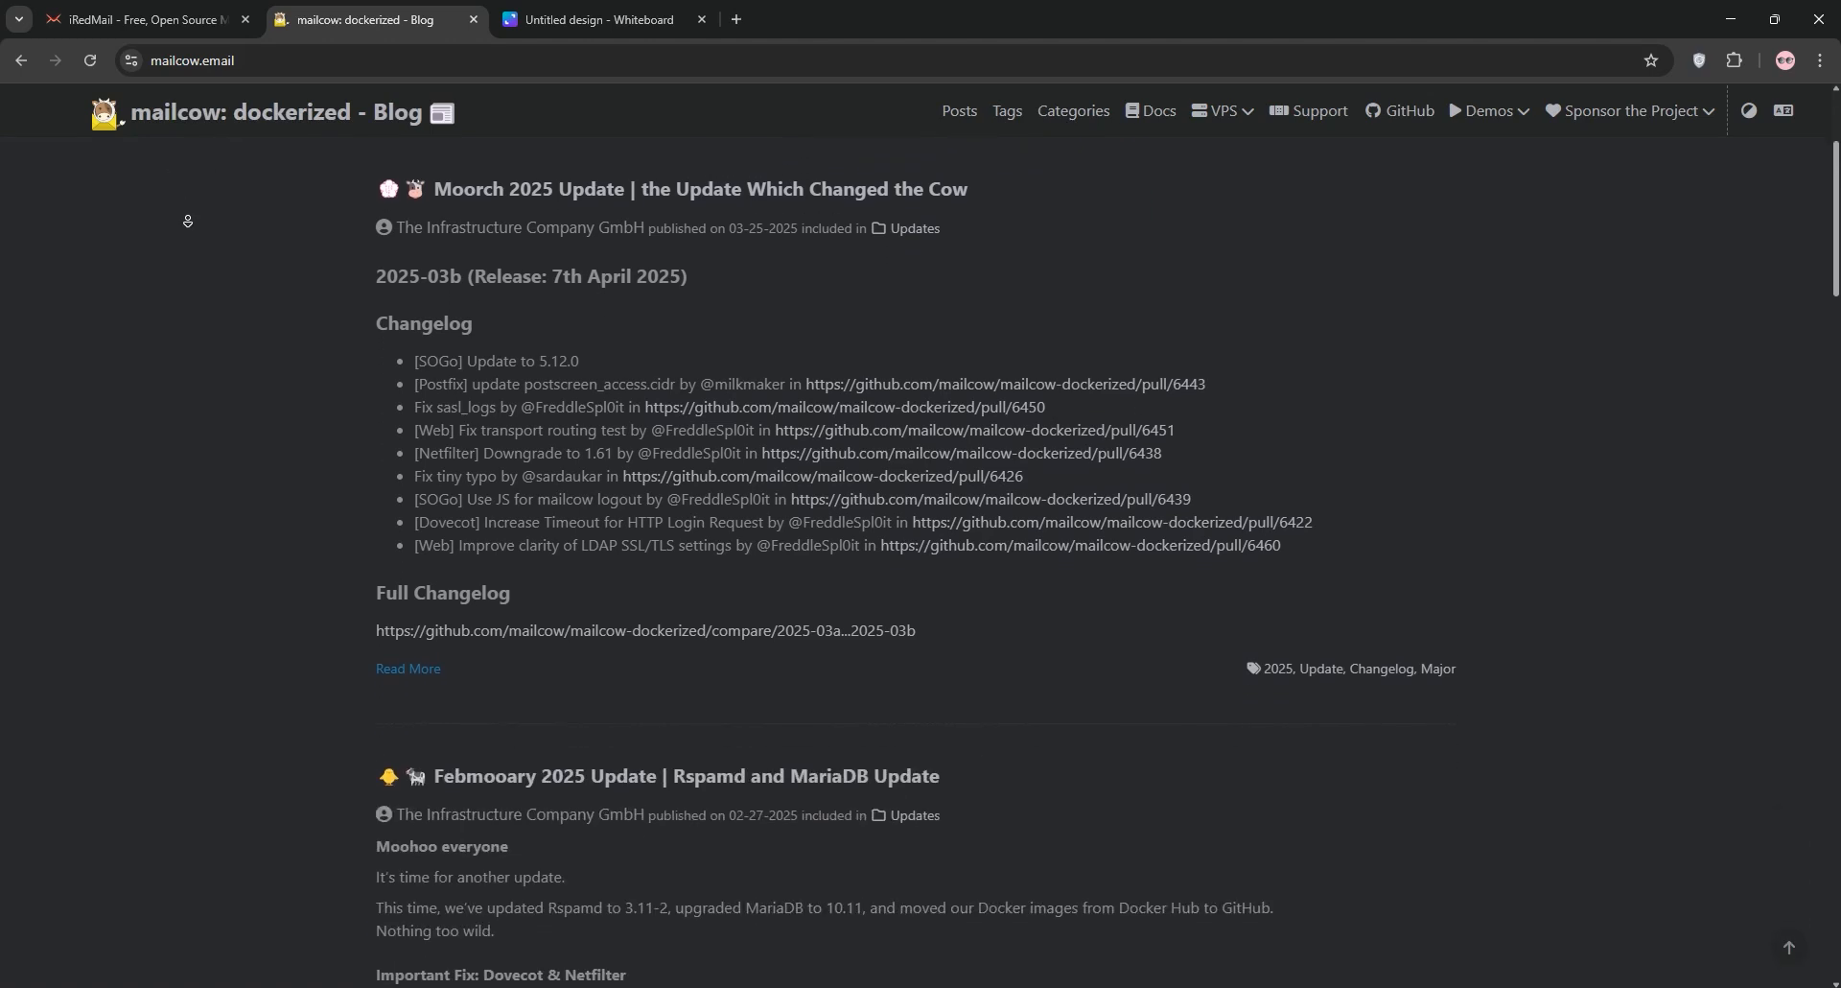
{"action": "scroll", "scroll_direction": "down", "scroll_amount": 3}
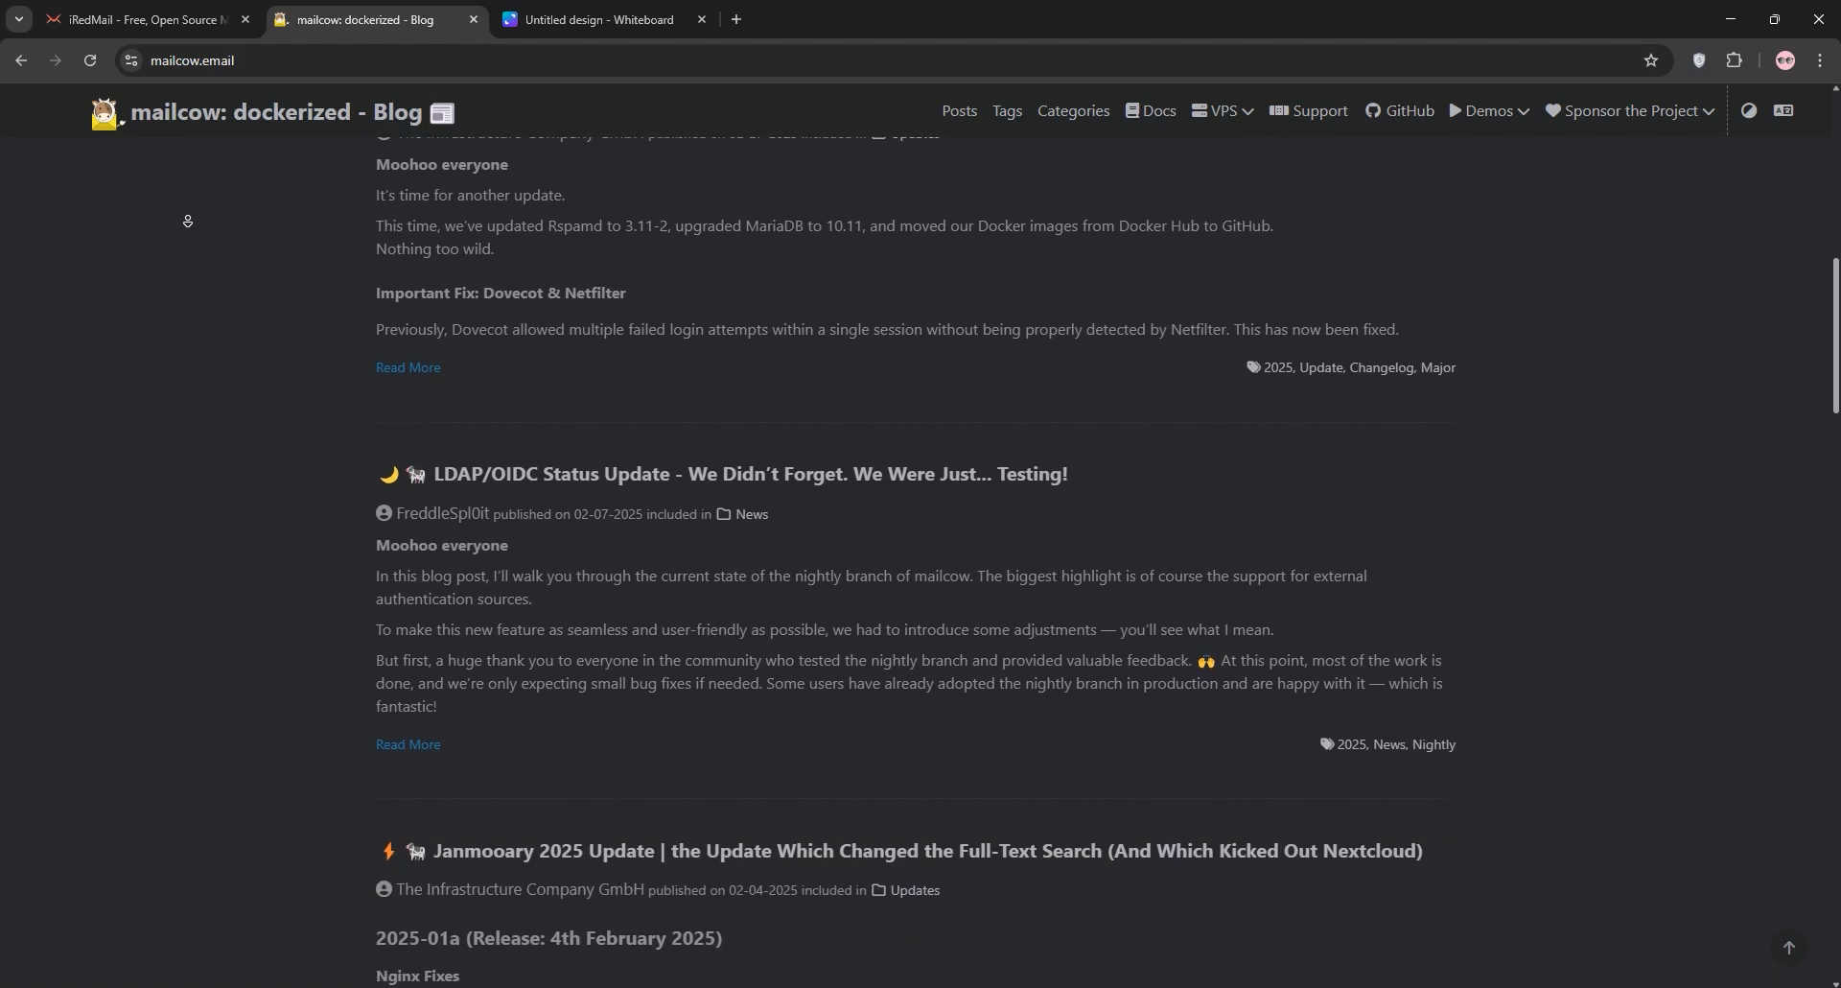
{"action": "scroll", "scroll_direction": "down", "scroll_amount": 3}
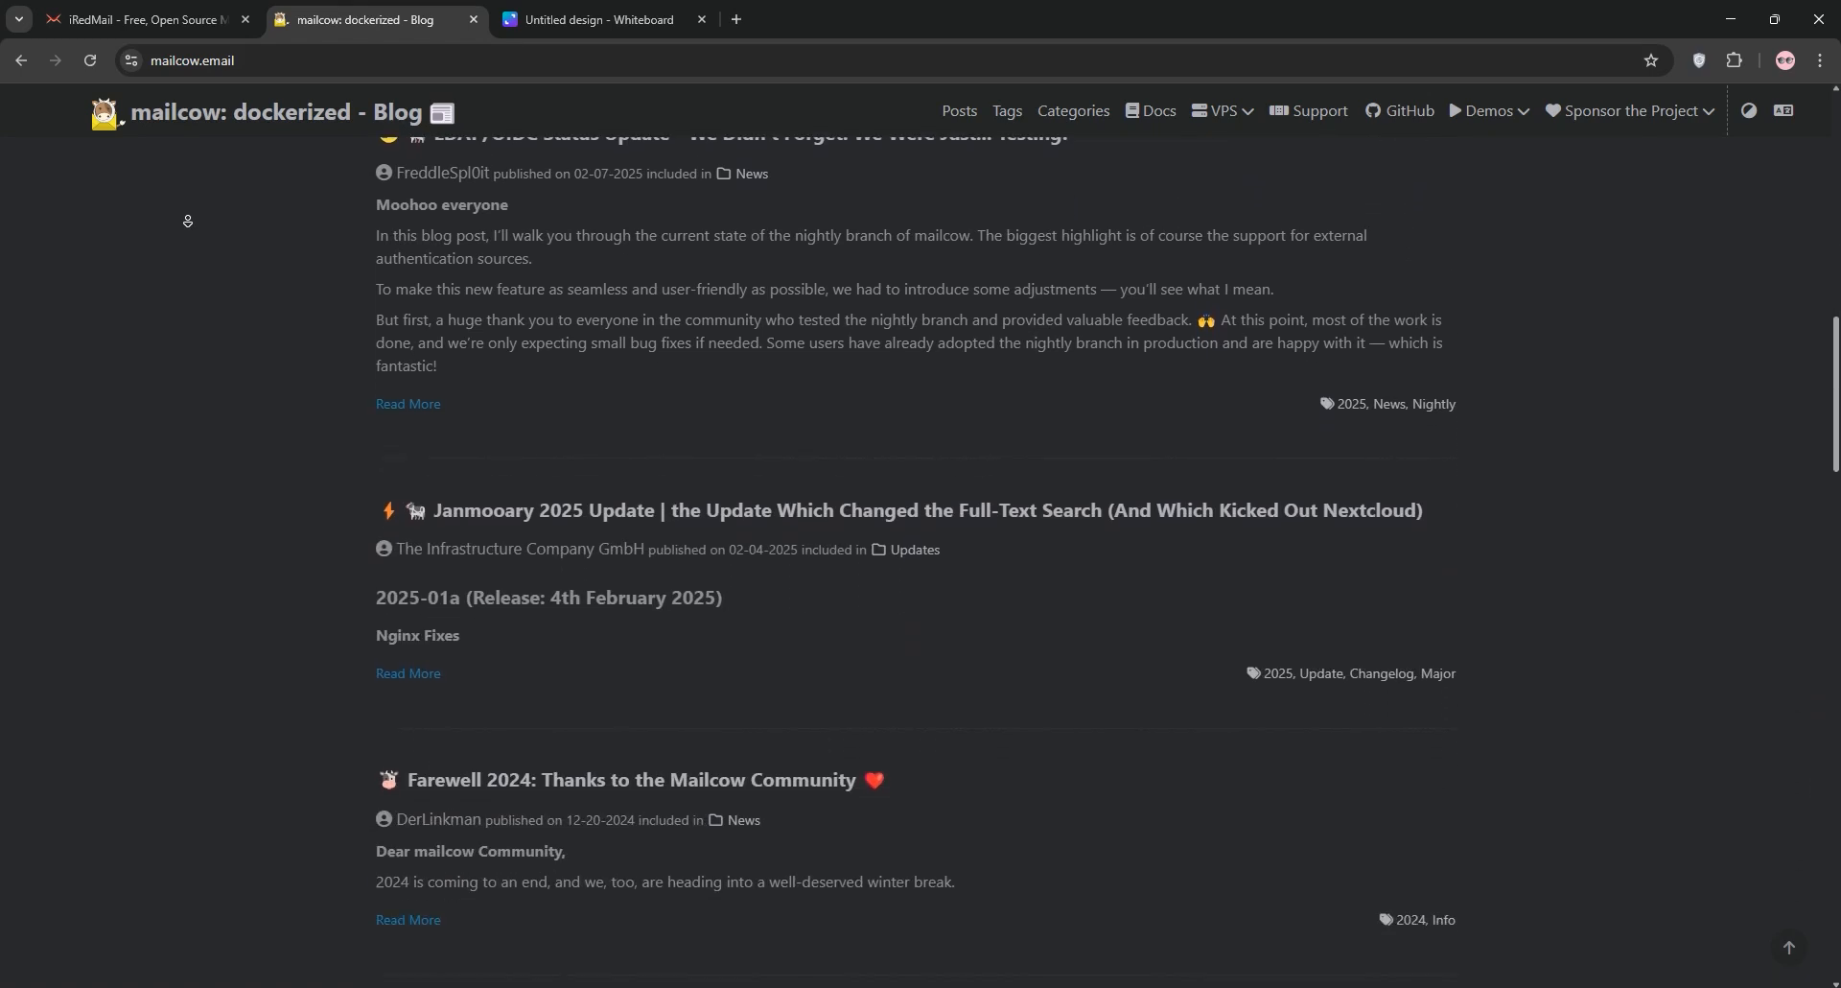
{"action": "scroll", "scroll_direction": "down", "scroll_amount": 3}
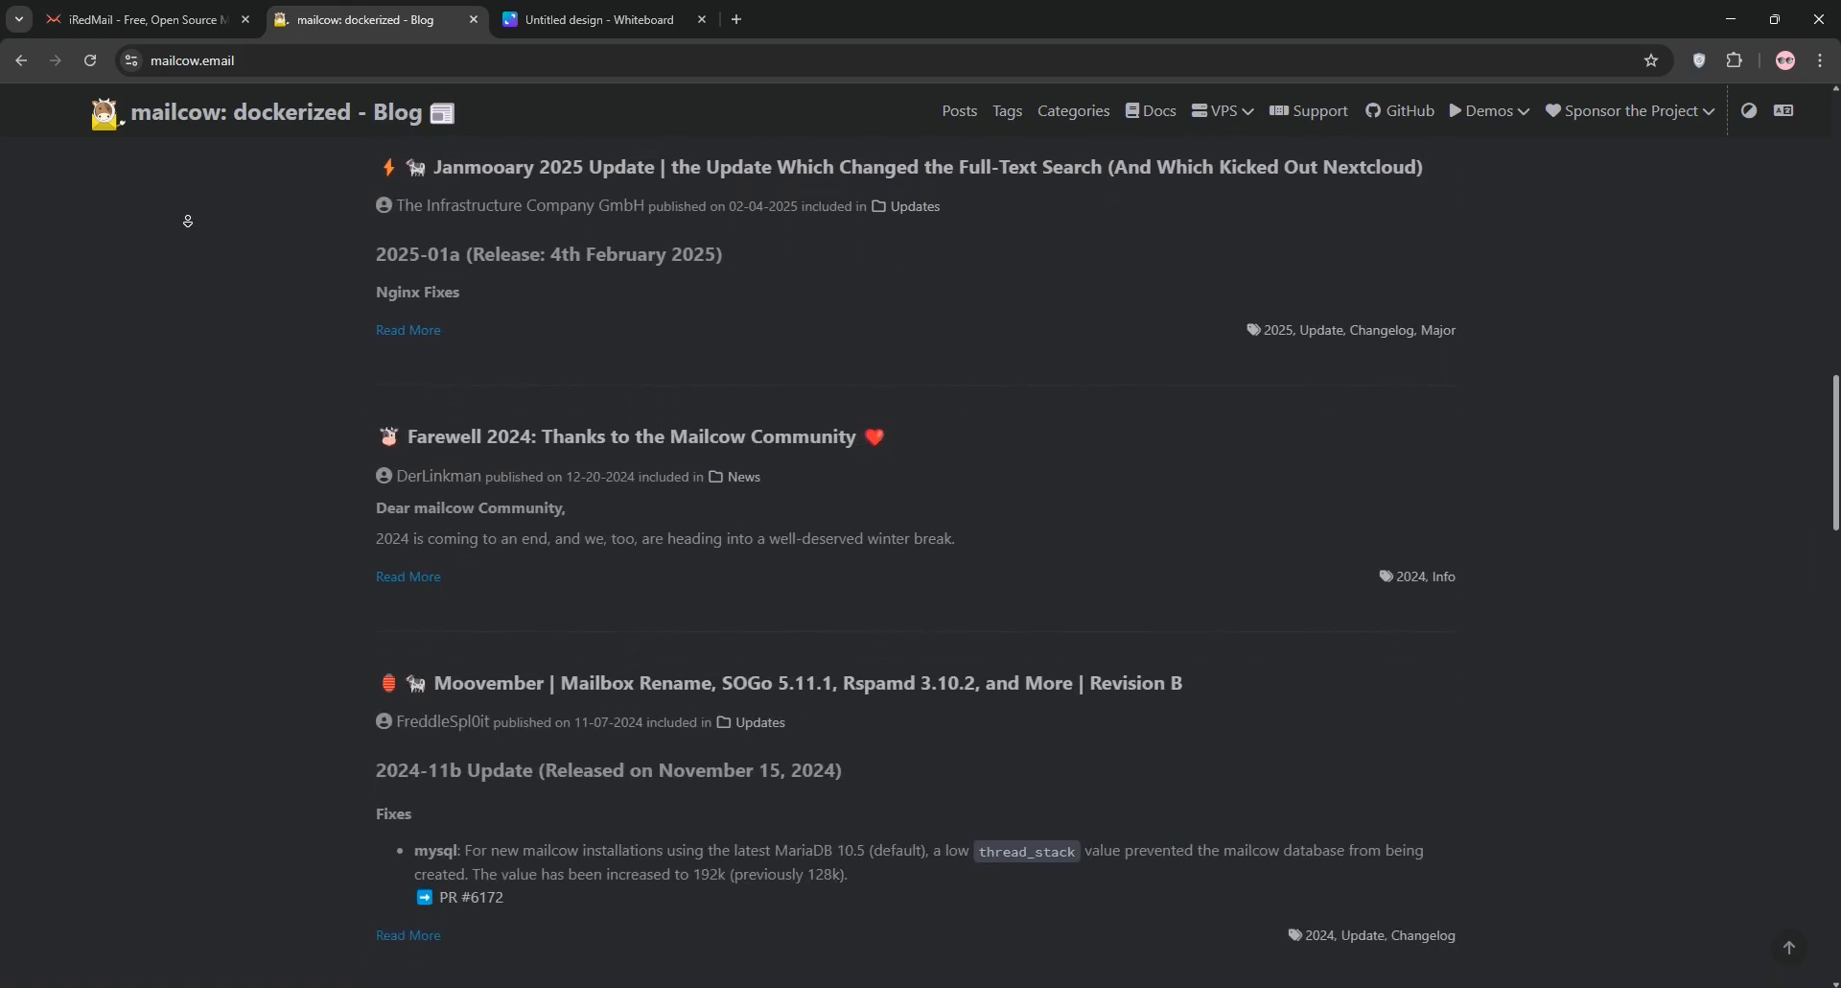
{"action": "scroll", "scroll_direction": "down", "scroll_amount": 3}
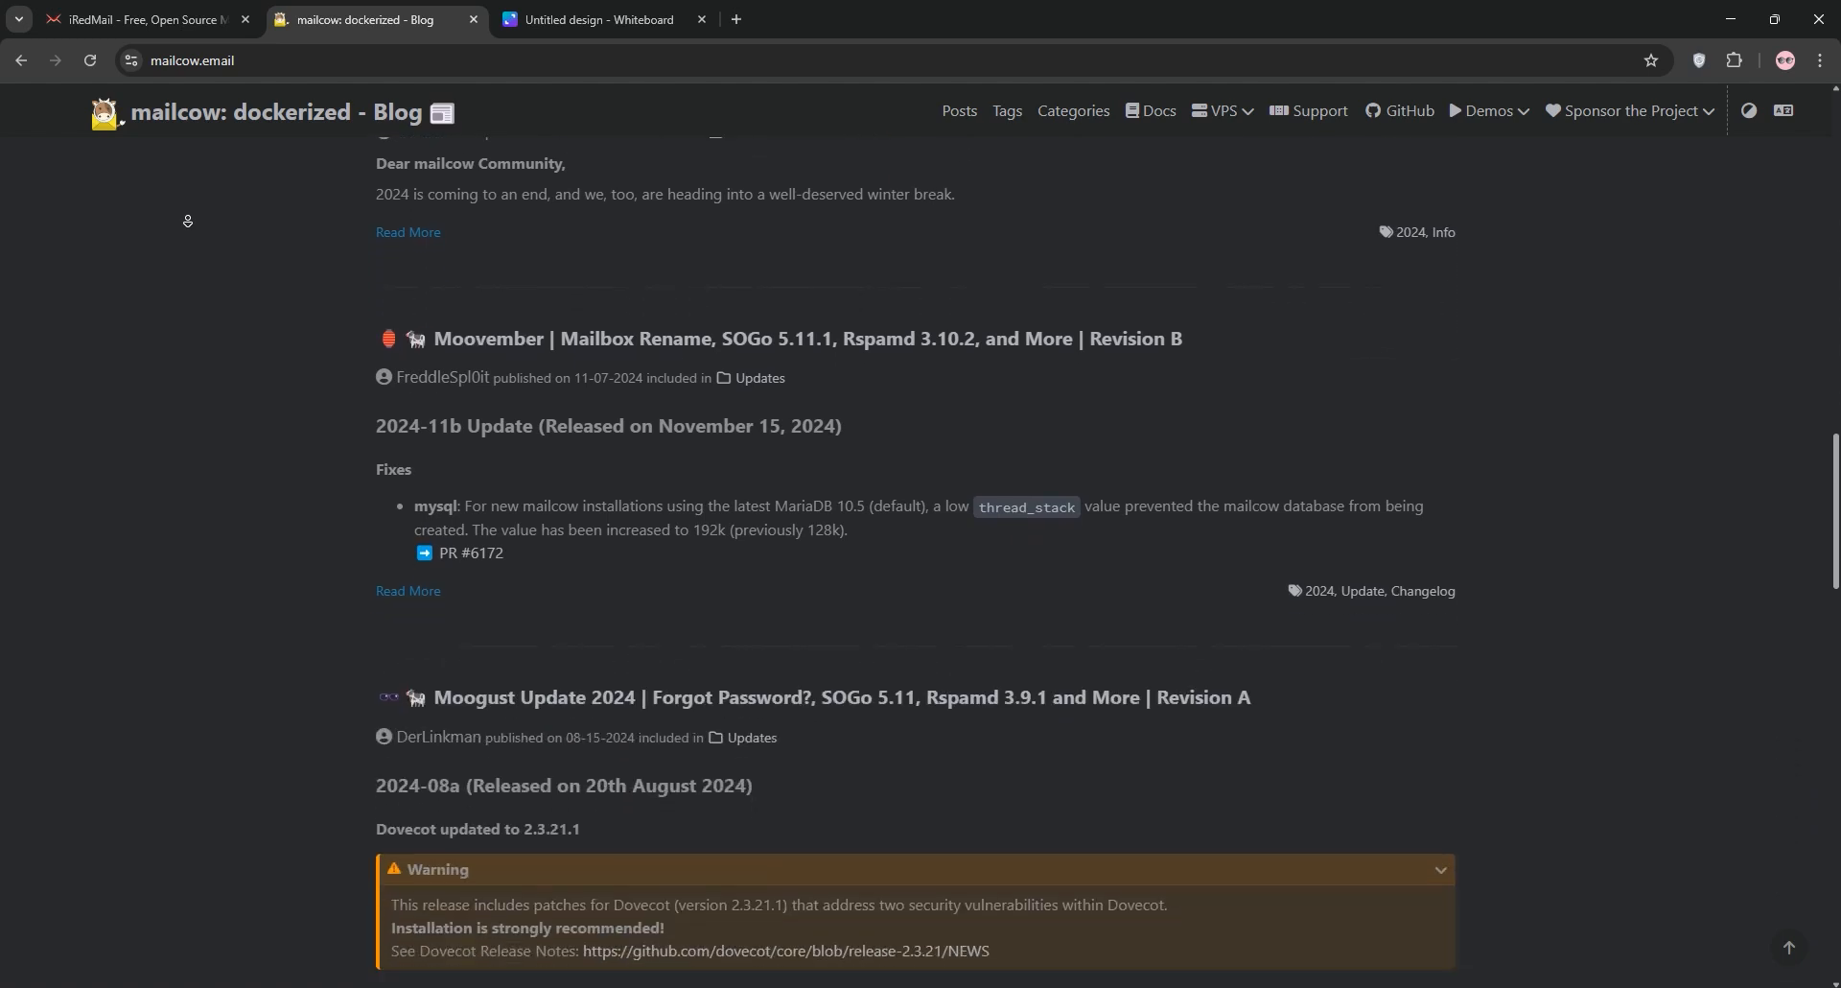
{"action": "scroll", "scroll_direction": "down", "scroll_amount": 3}
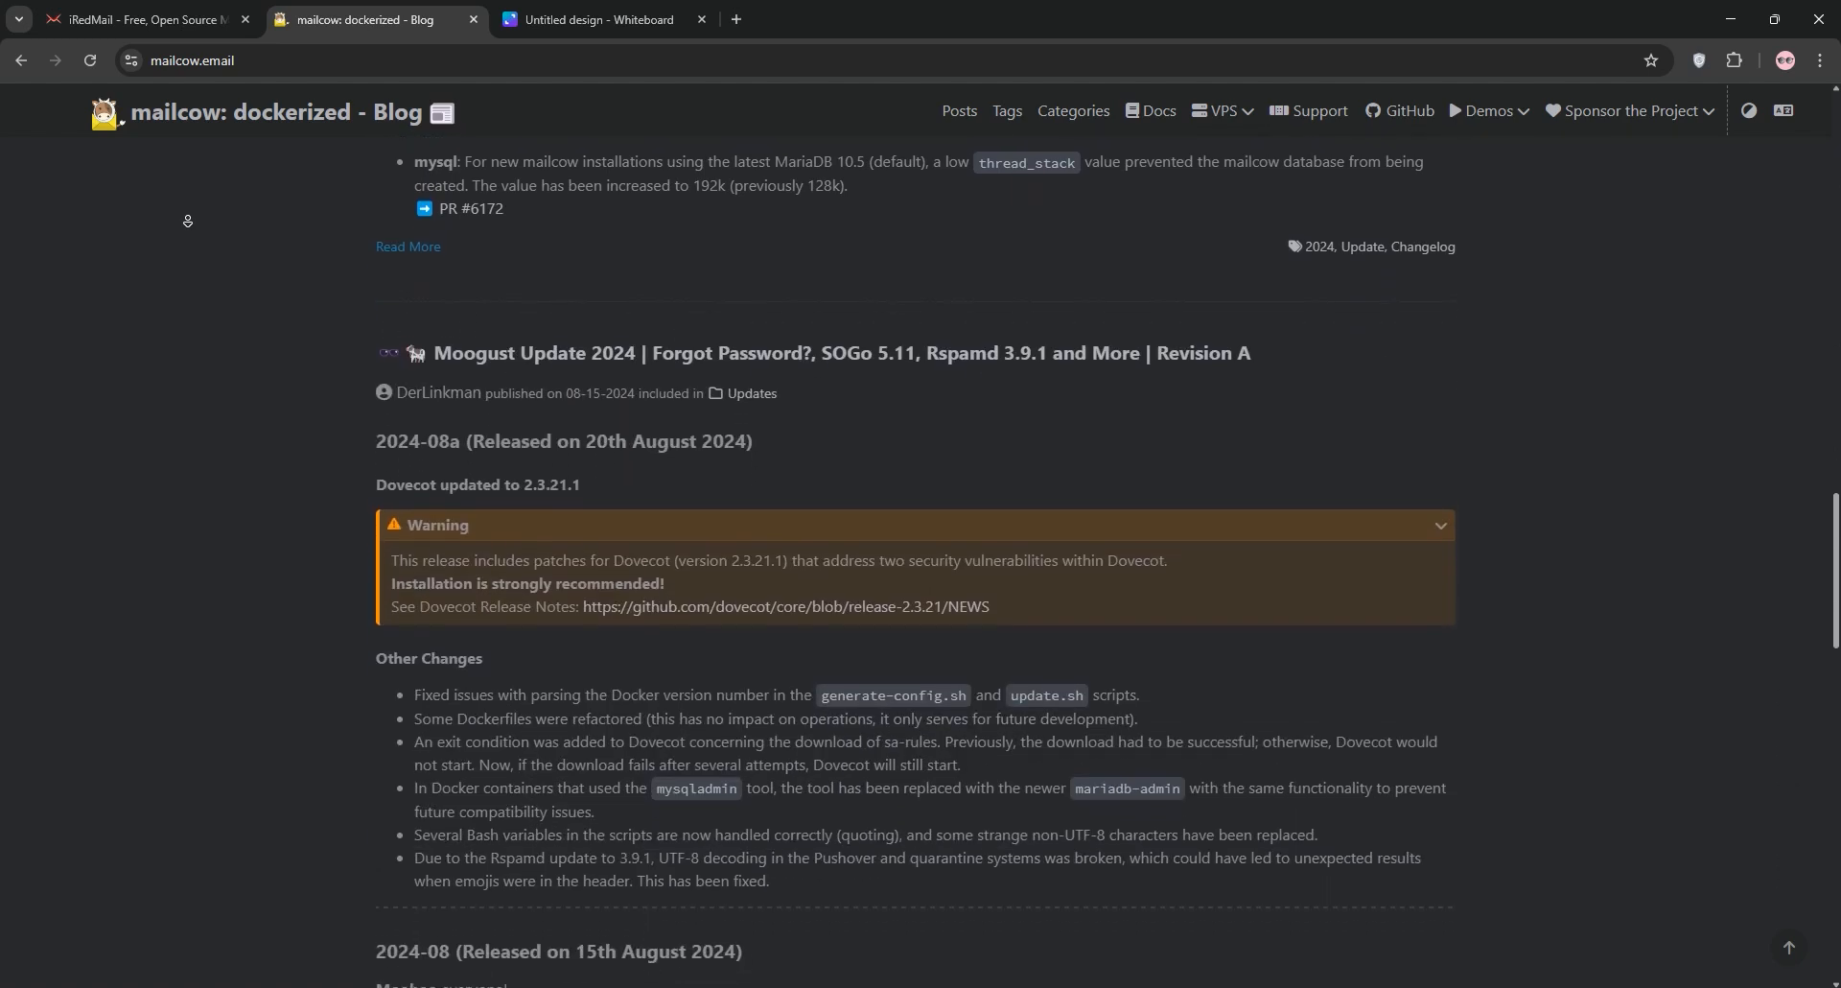
{"action": "scroll", "scroll_direction": "down", "scroll_amount": 3}
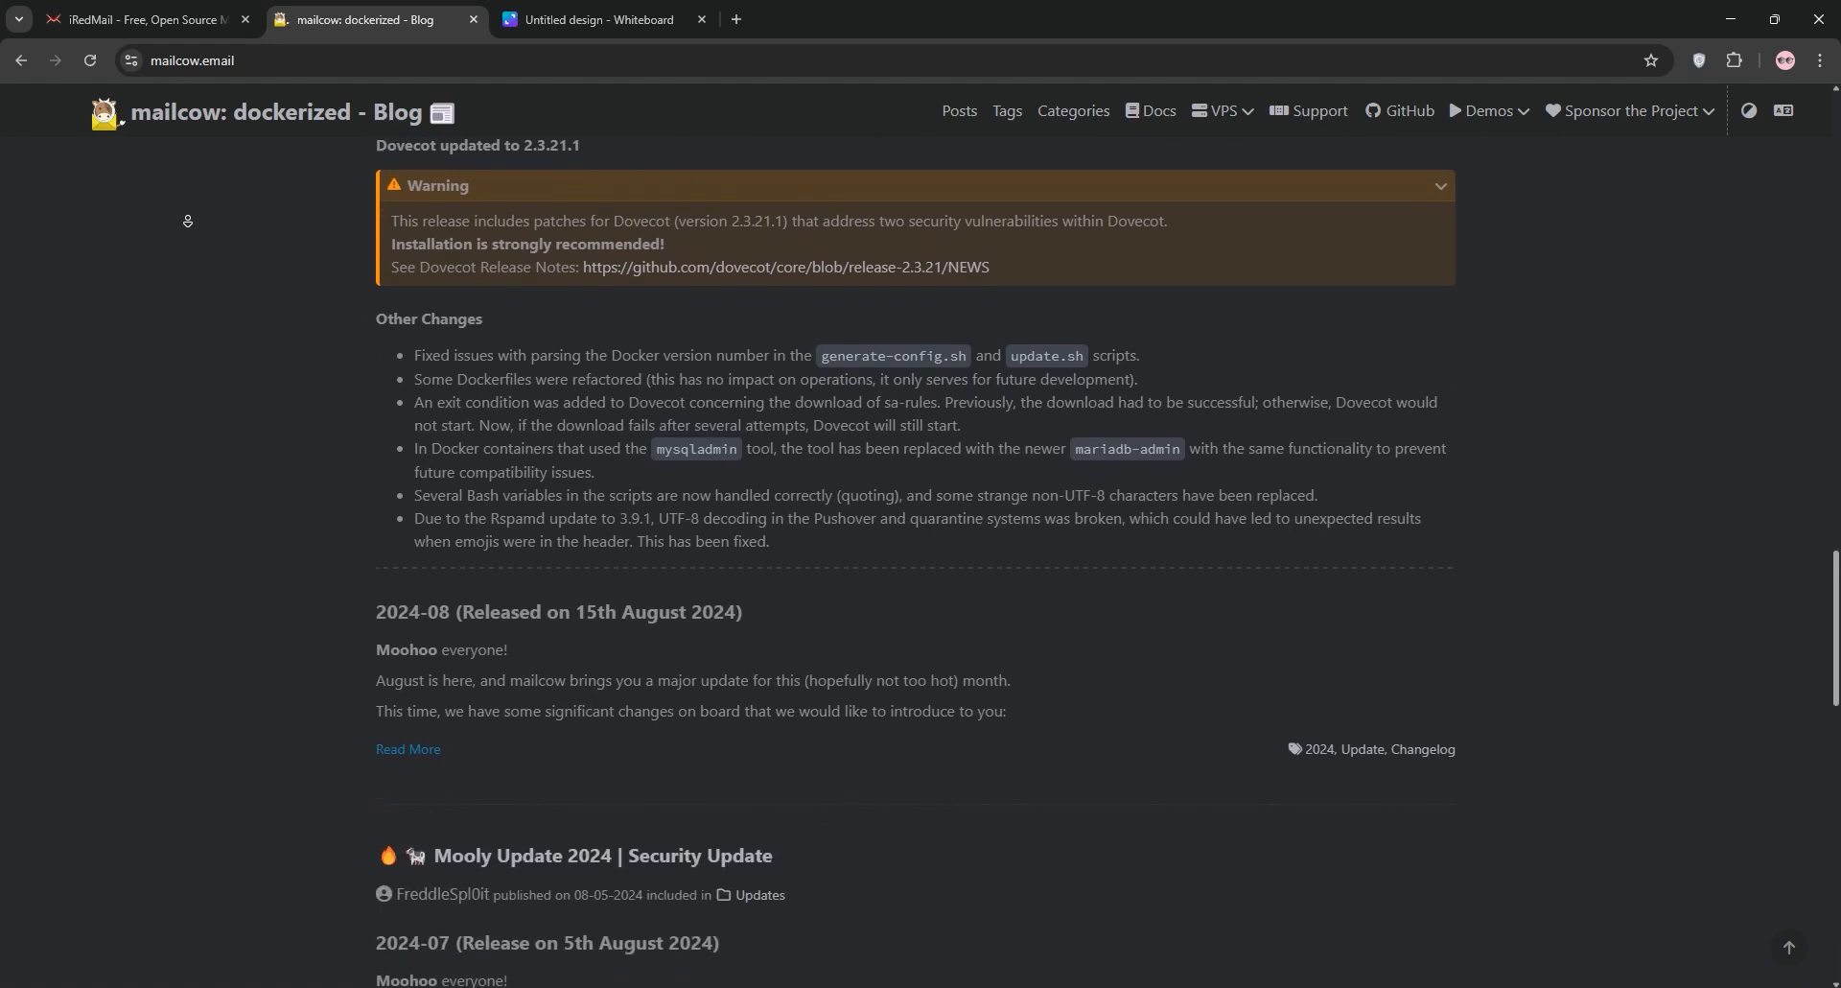
{"action": "scroll", "scroll_direction": "down", "scroll_amount": 3}
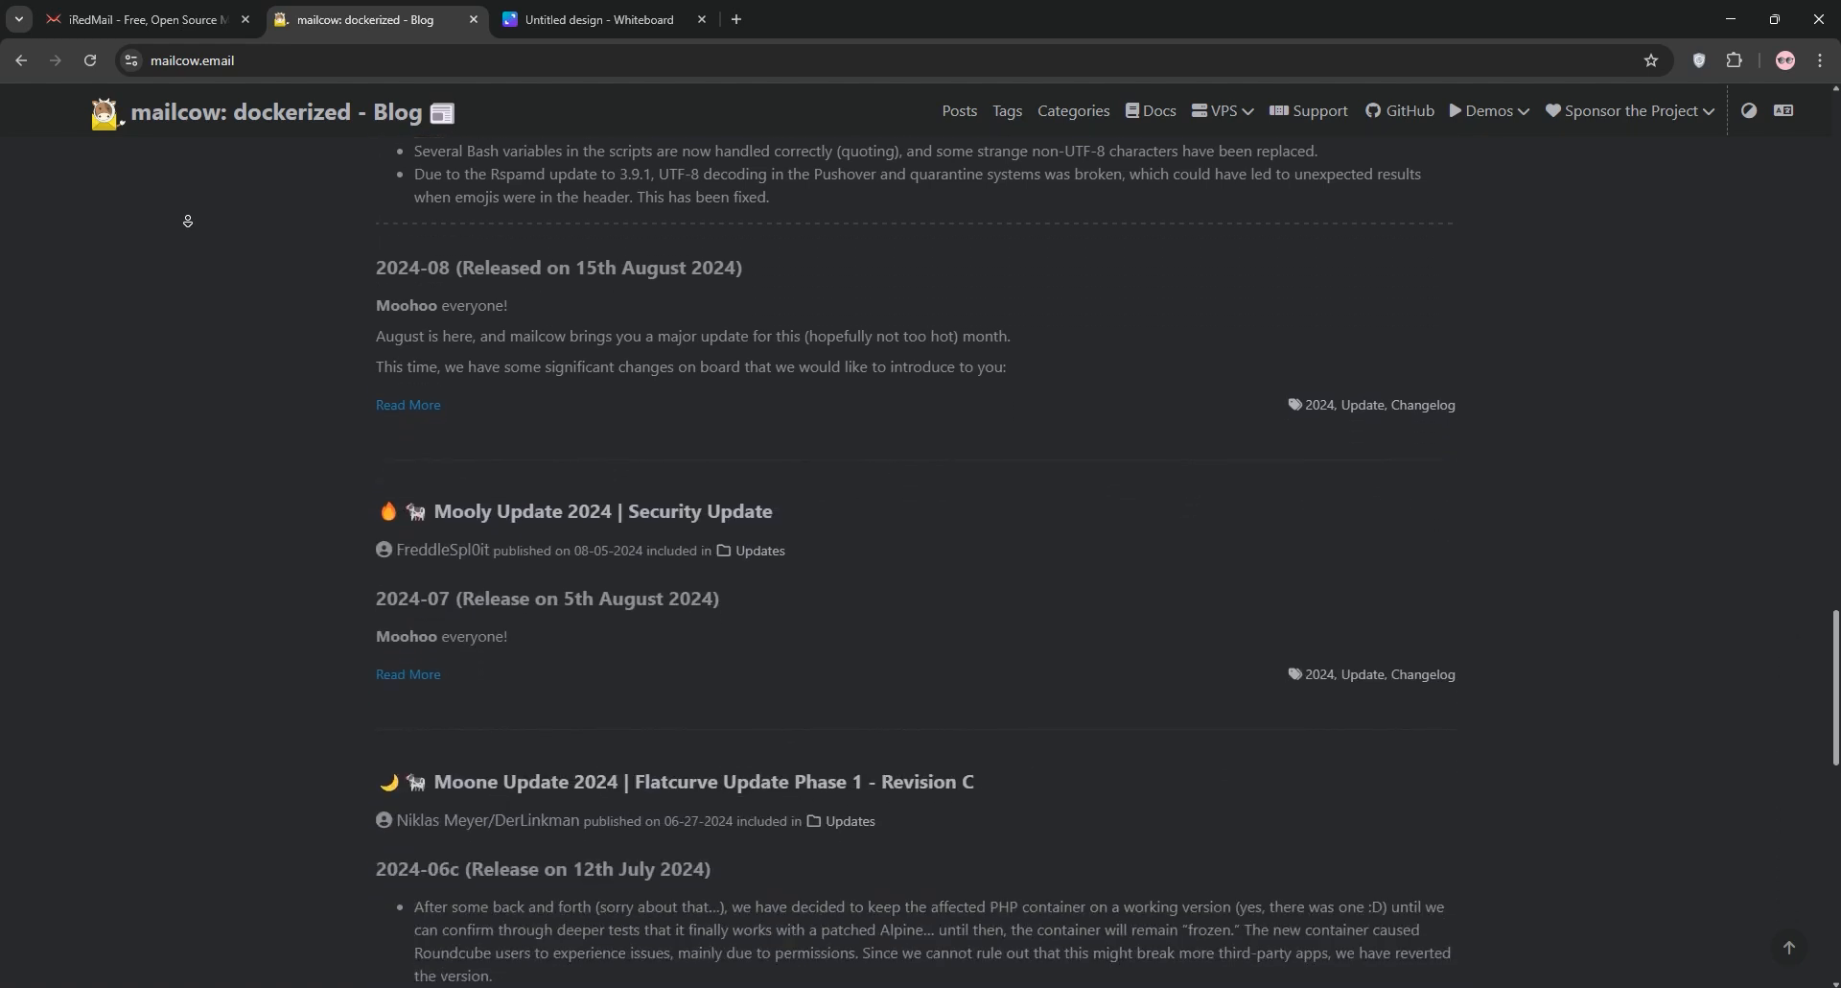
{"action": "scroll", "scroll_direction": "down", "scroll_amount": 3}
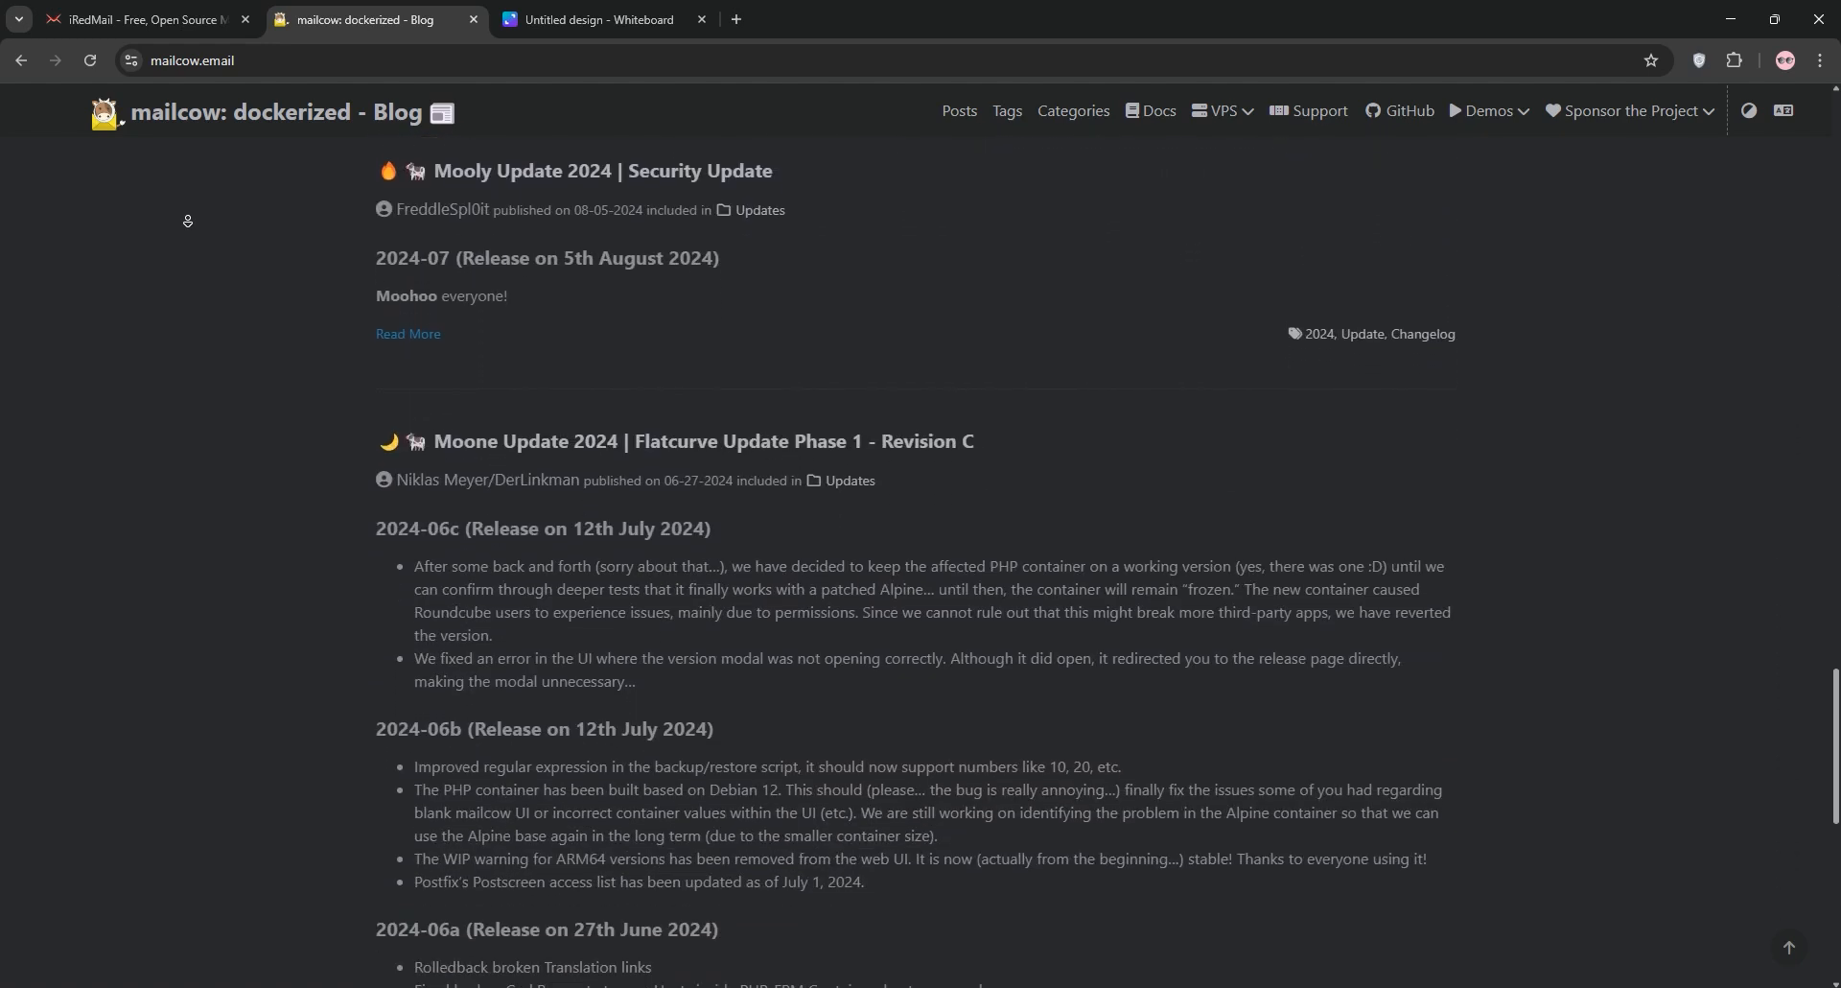
{"action": "scroll", "scroll_direction": "down", "scroll_amount": 3}
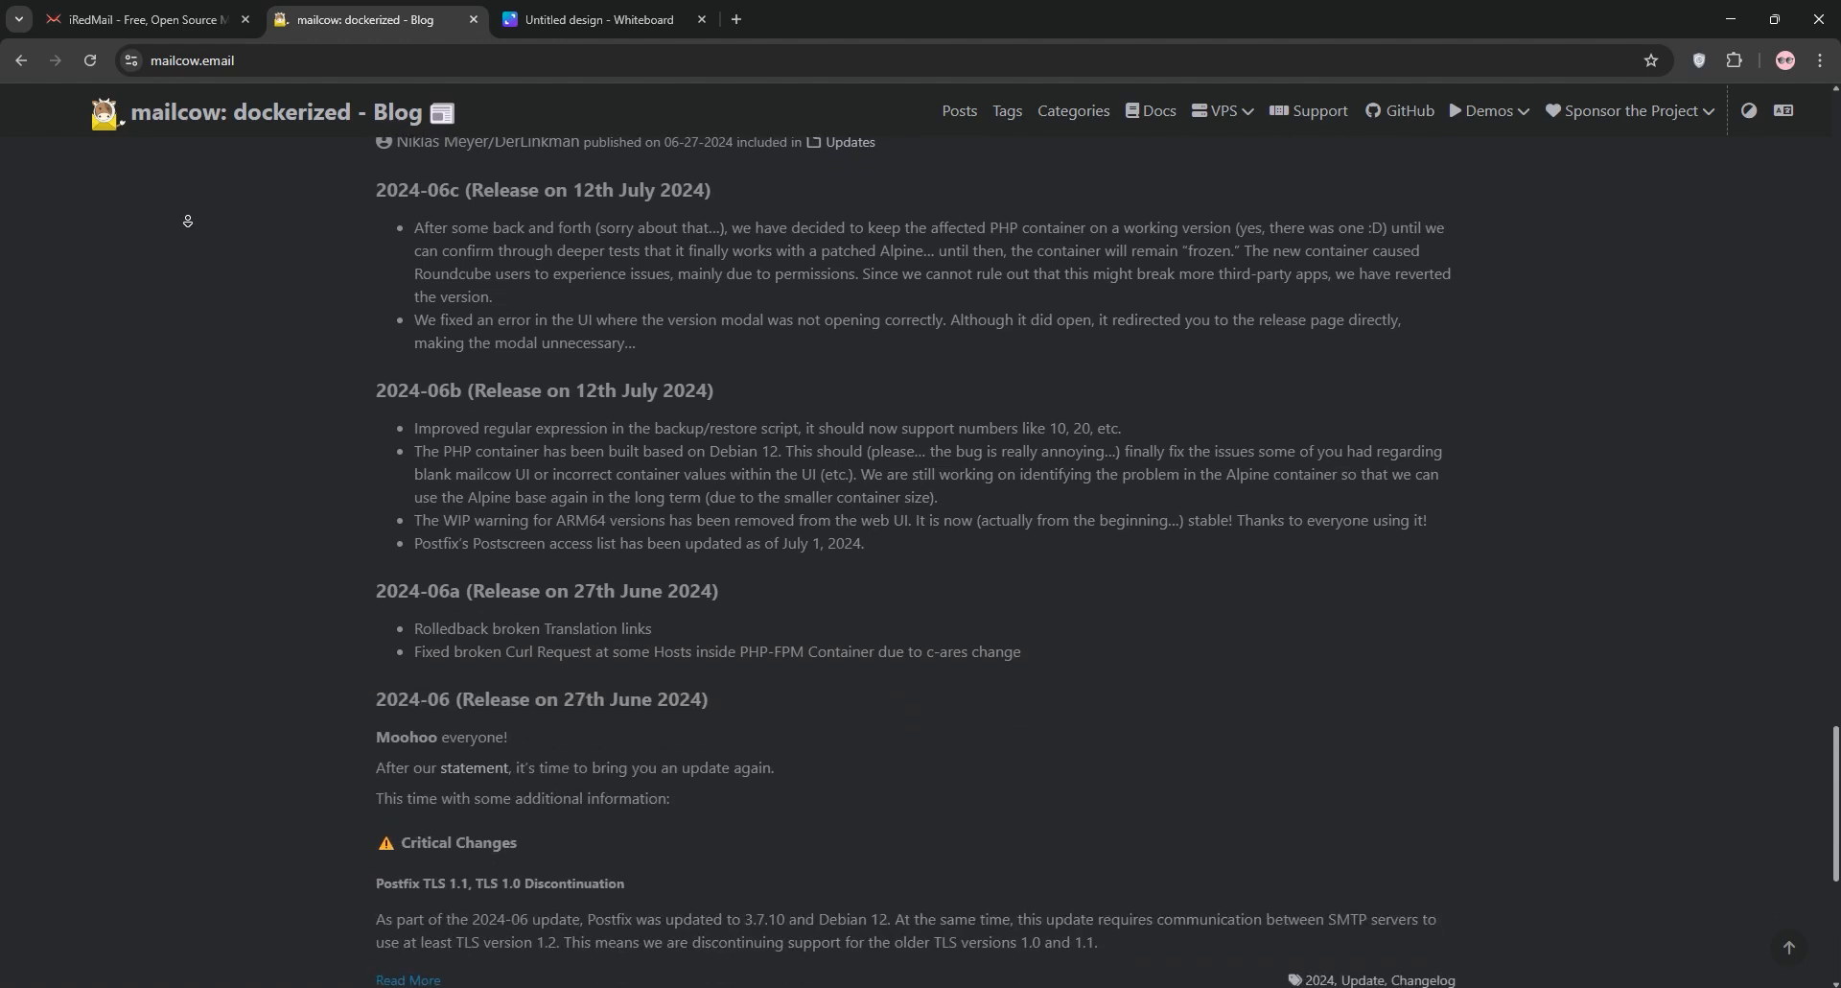
{"action": "scroll", "scroll_direction": "down", "scroll_amount": 3}
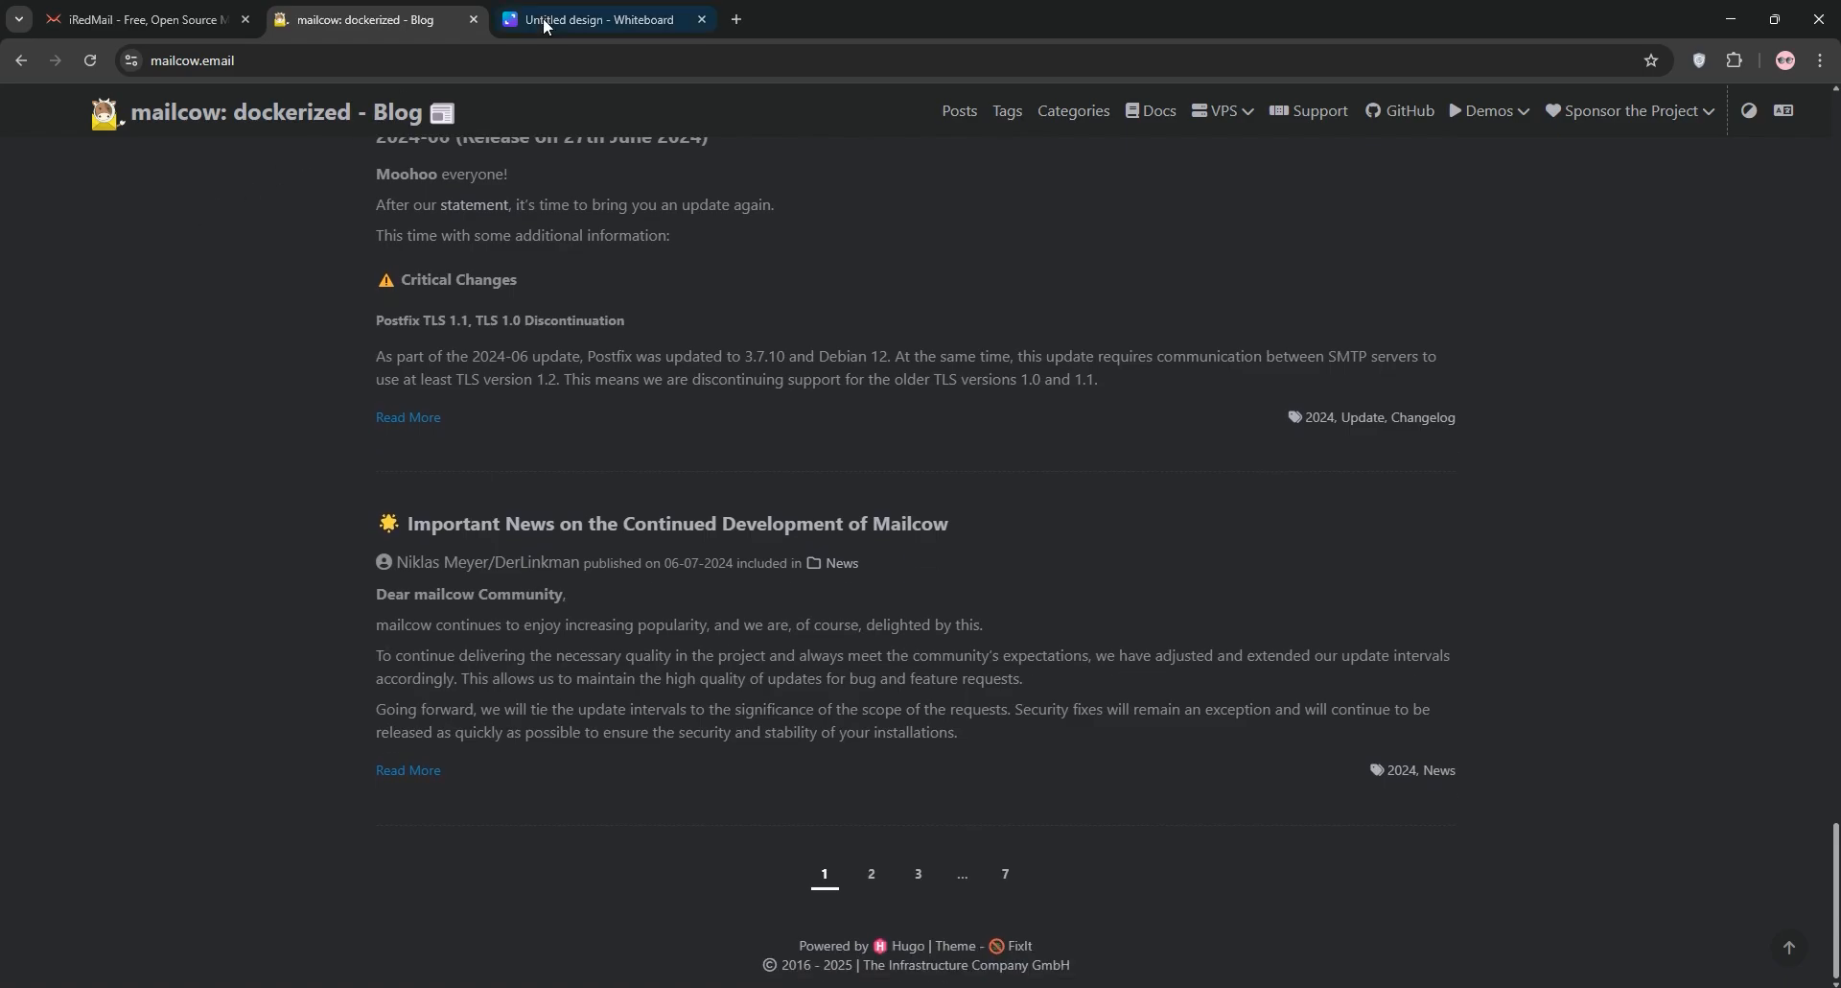
{"action": "left_click", "coordinate": [598, 19]}
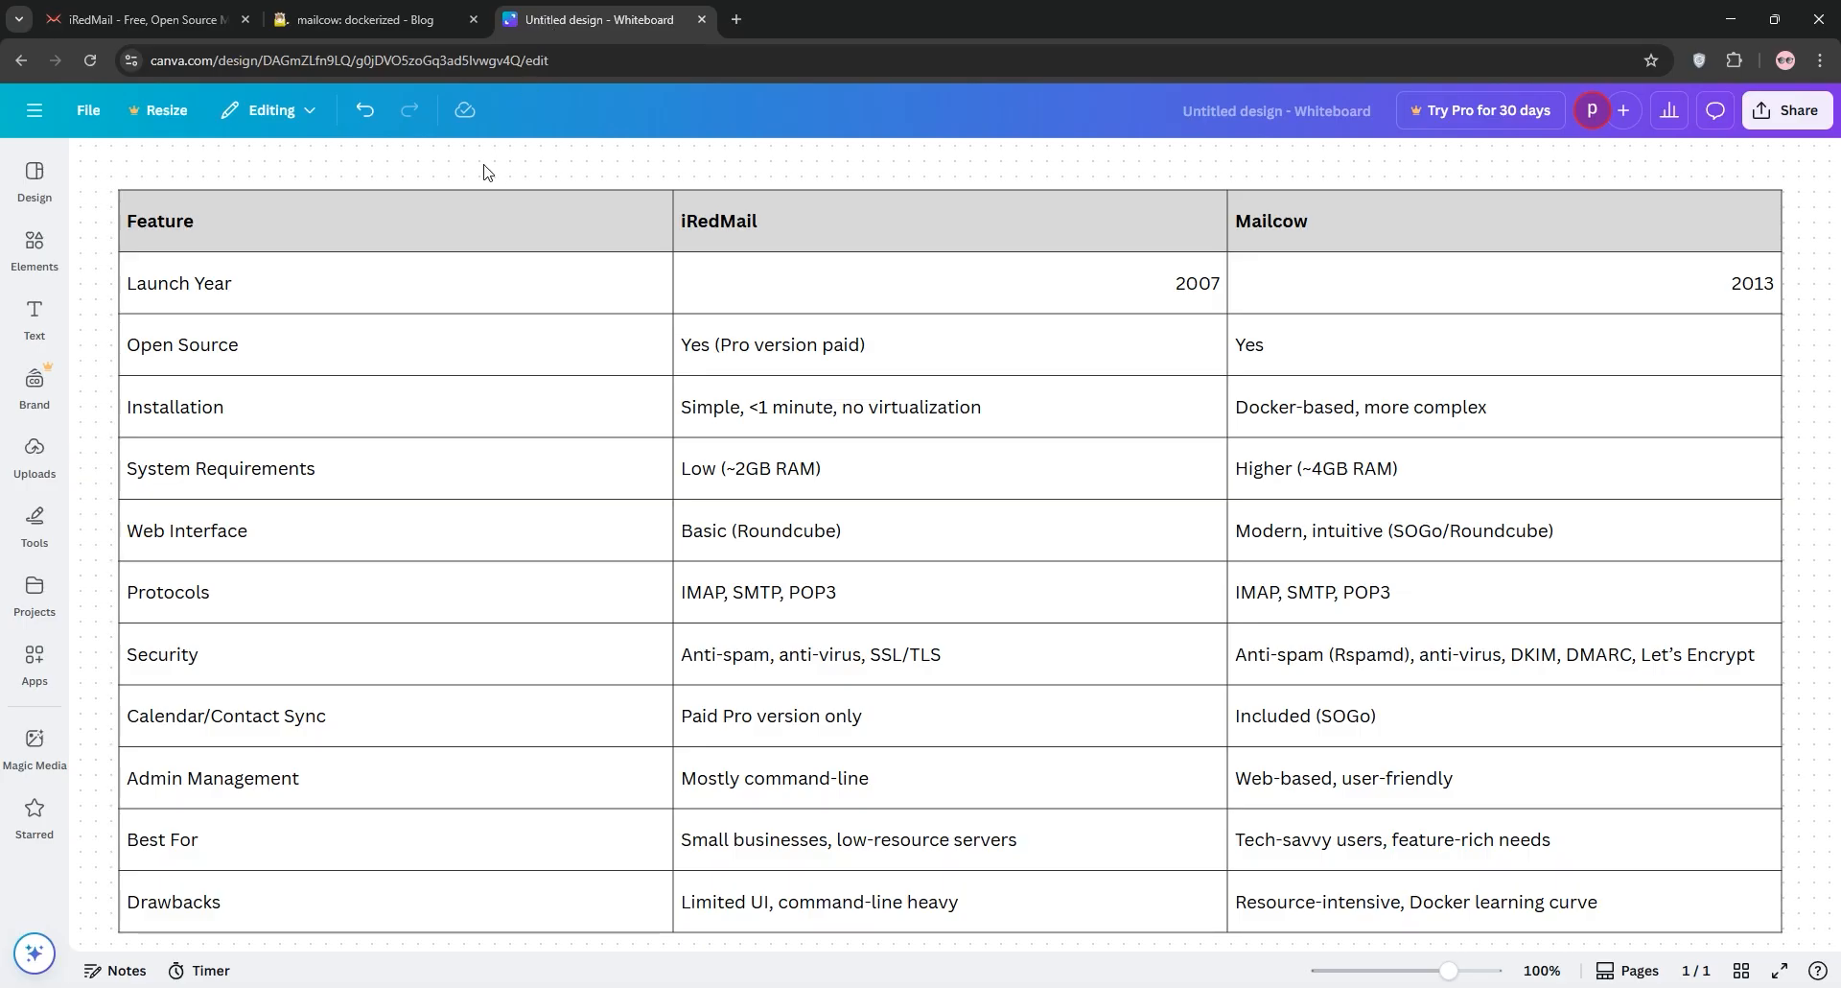